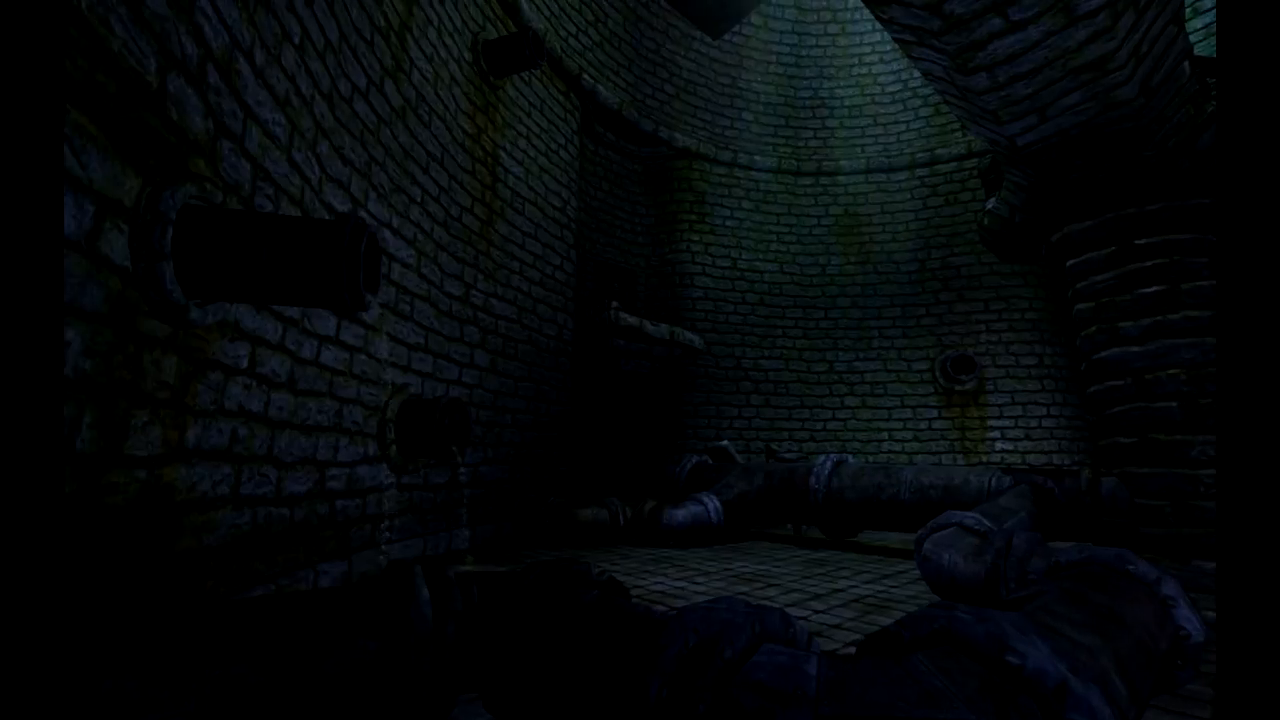
mouse_move(640, 360)
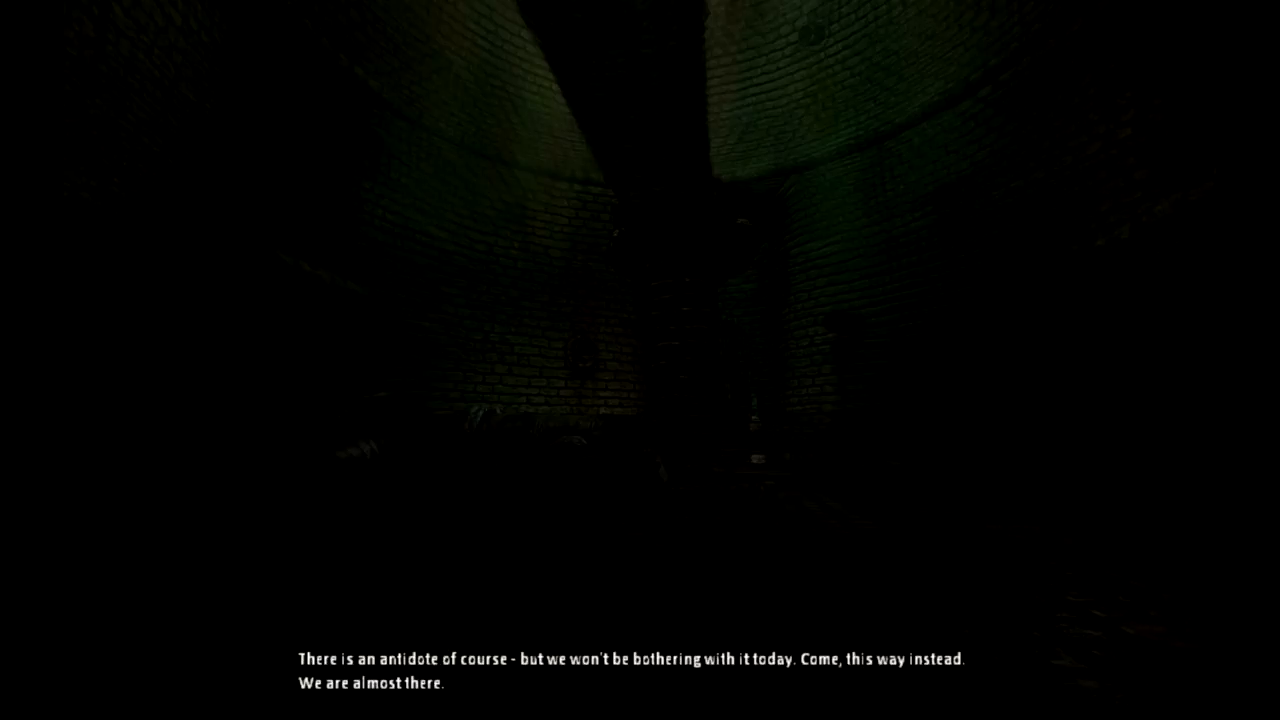
mouse_move(640, 360)
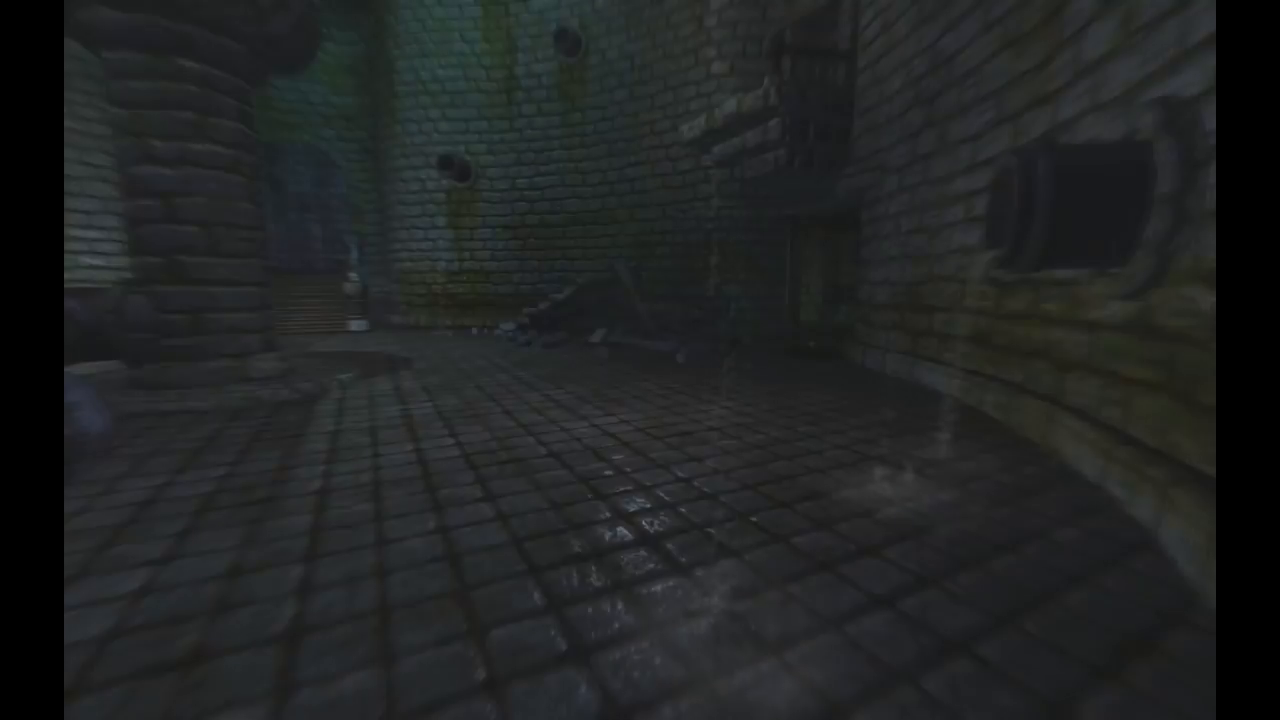
mouse_move(640, 360)
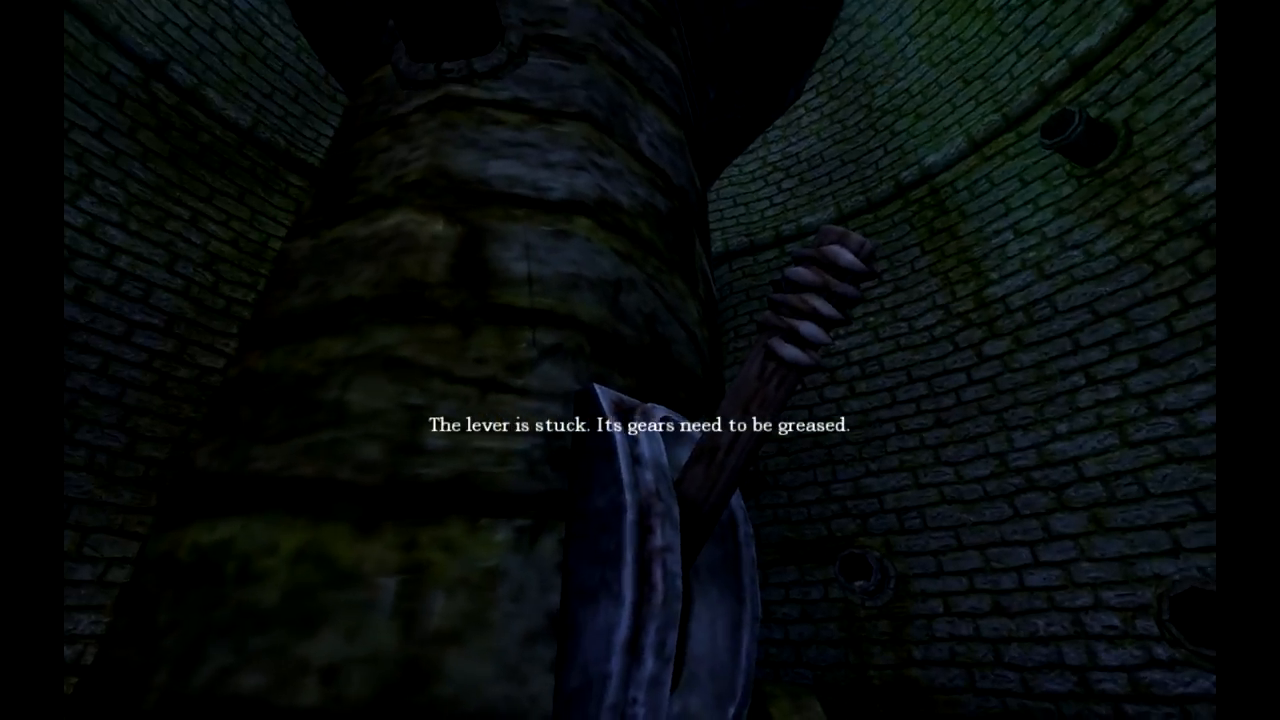
mouse_move(640, 360)
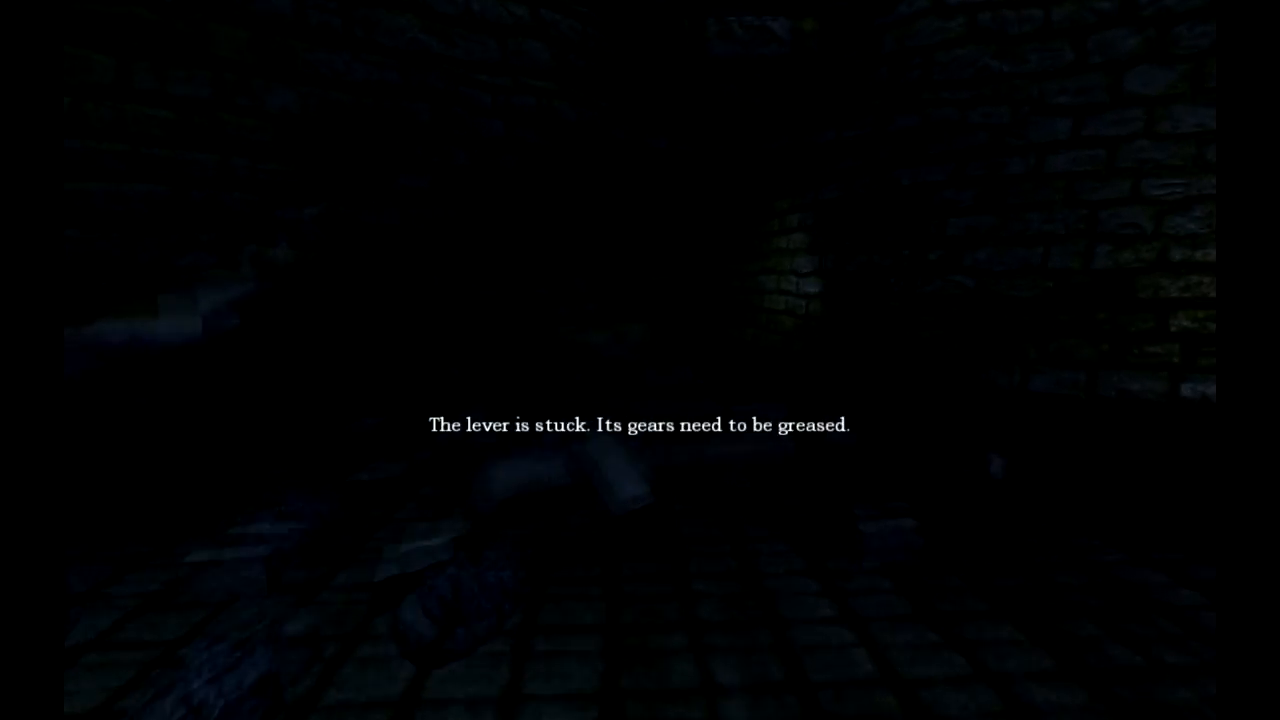
key(shift+tab)
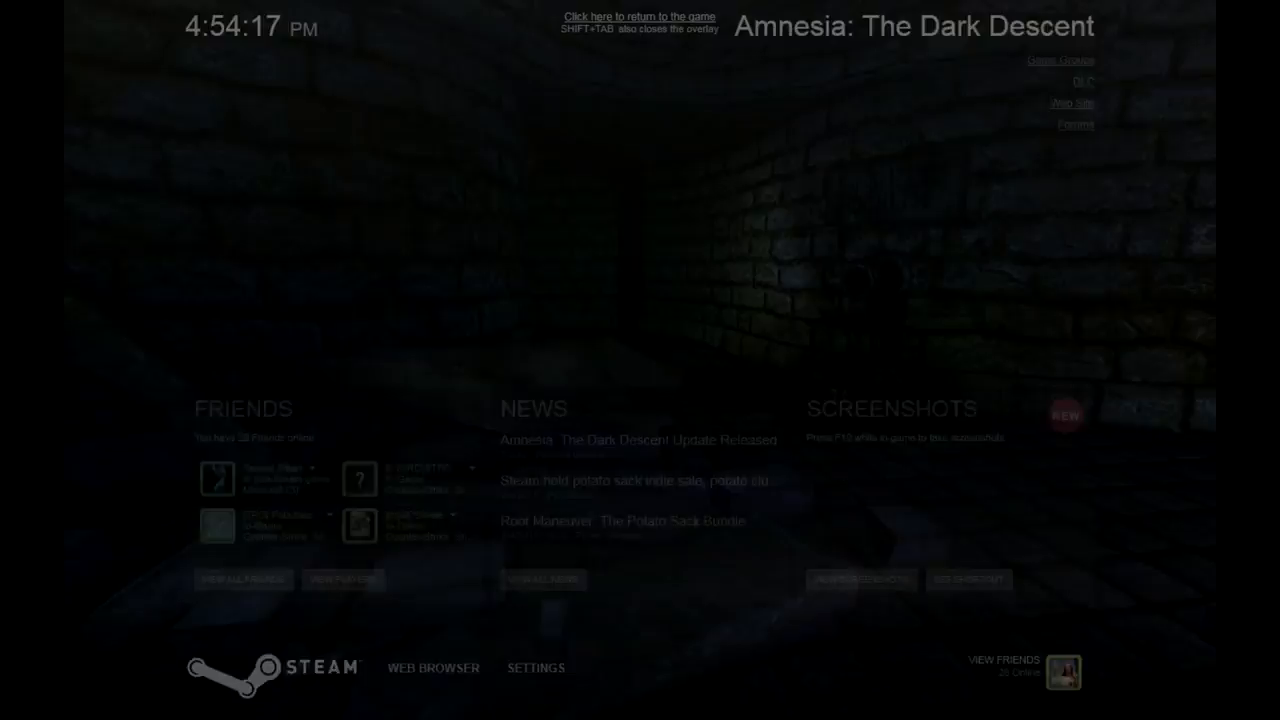
click(636, 16)
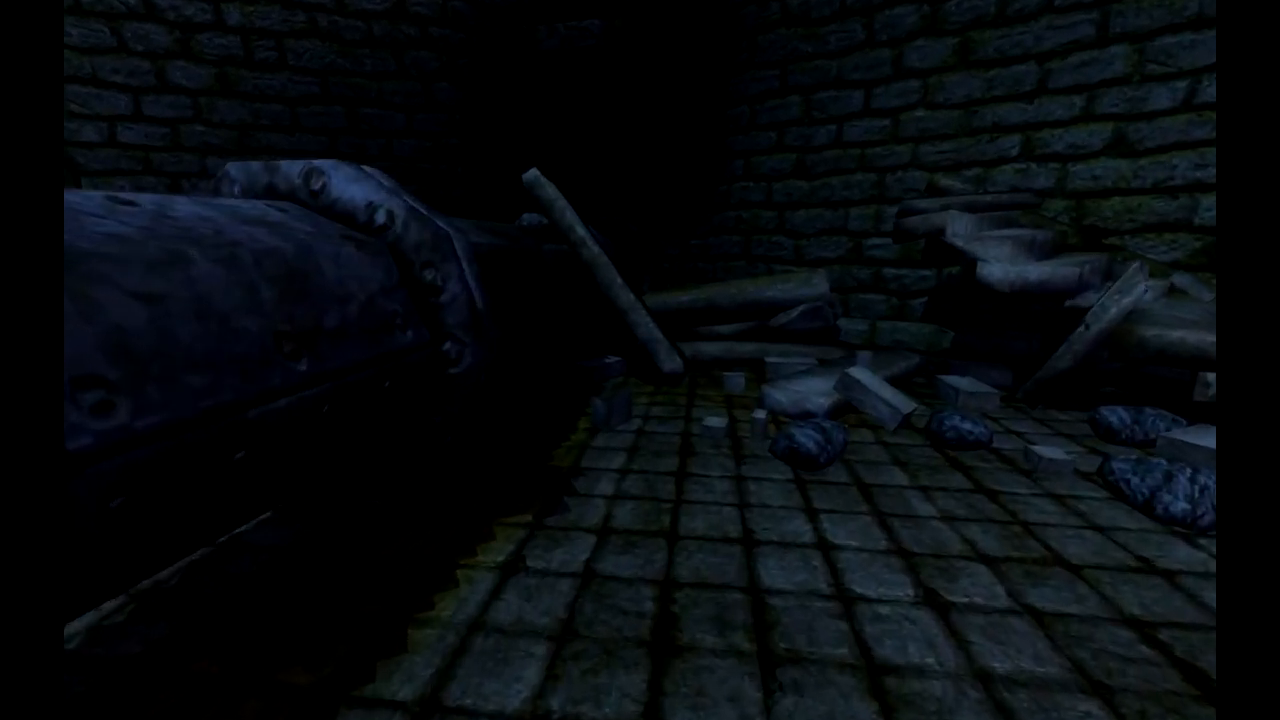
mouse_move(640, 360)
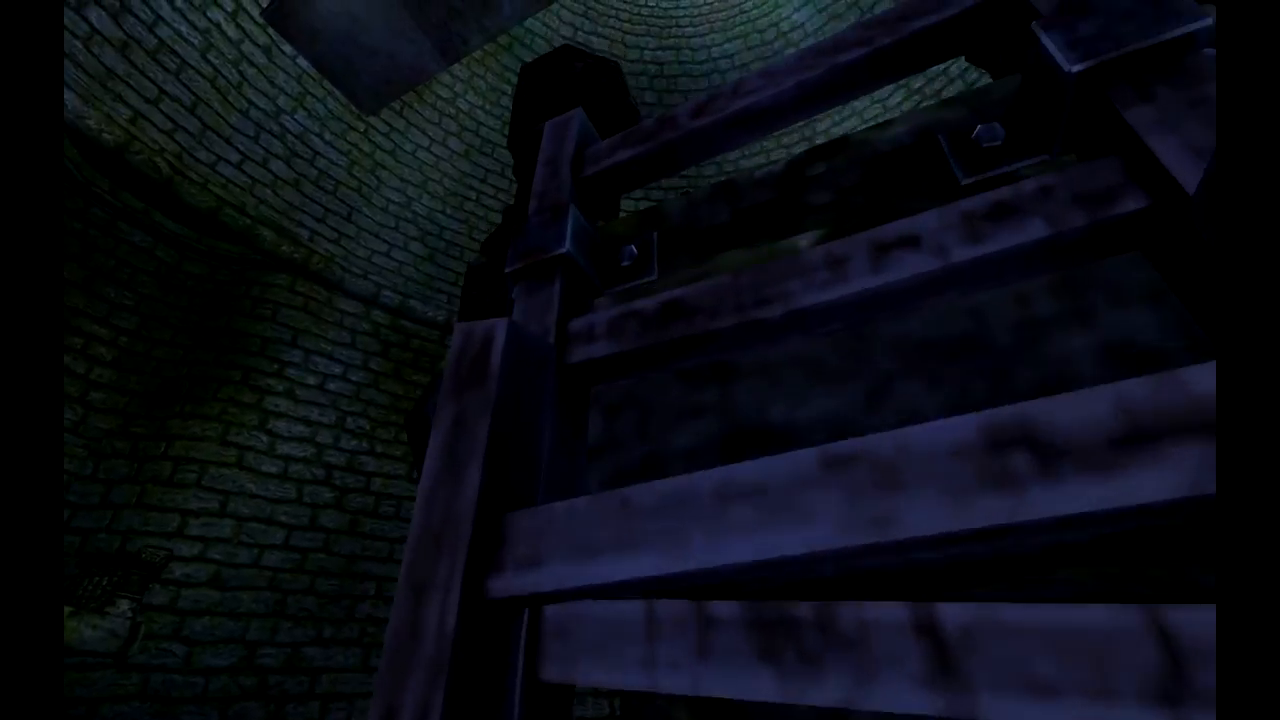
mouse_move(640, 360)
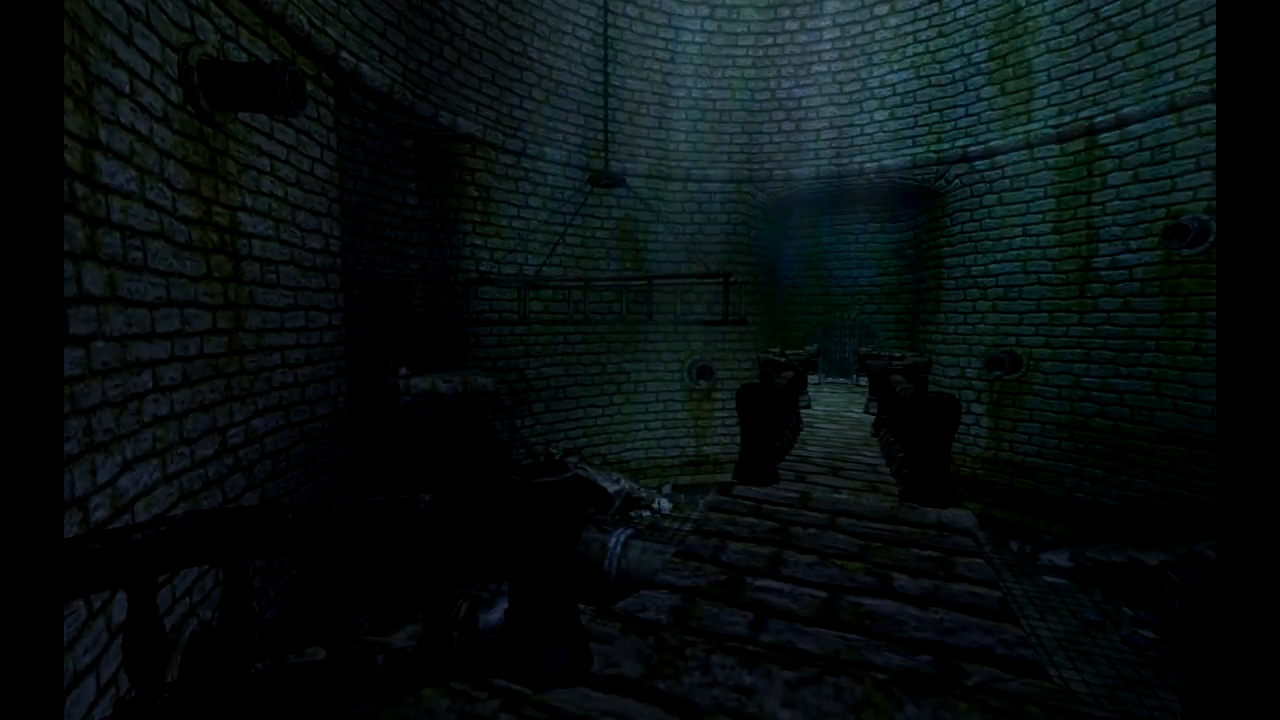
mouse_move(640, 360)
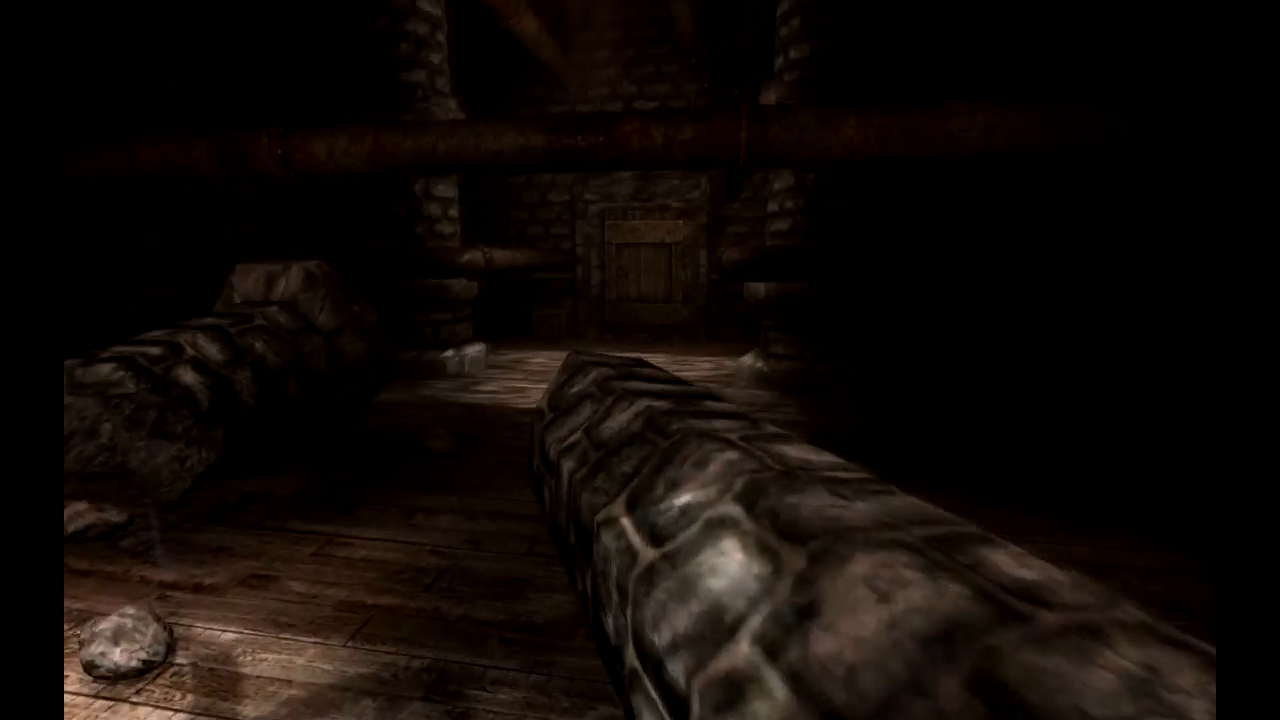
key(tab)
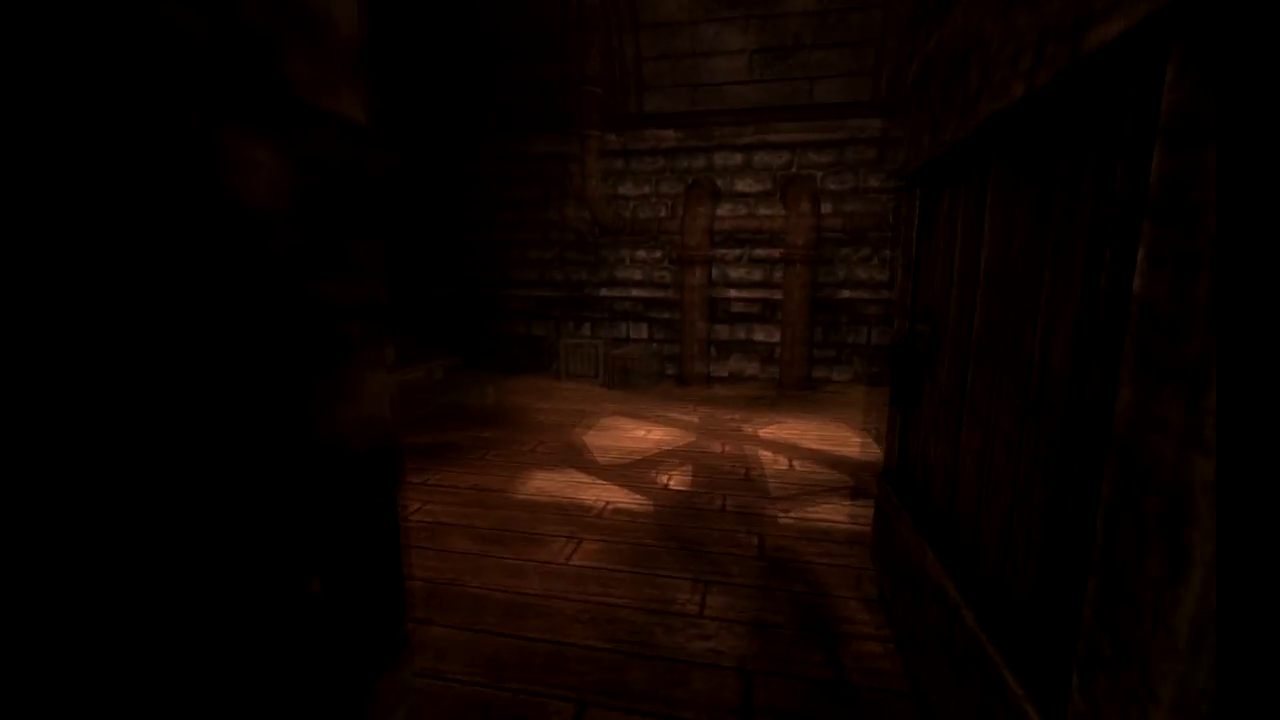
mouse_move(640, 360)
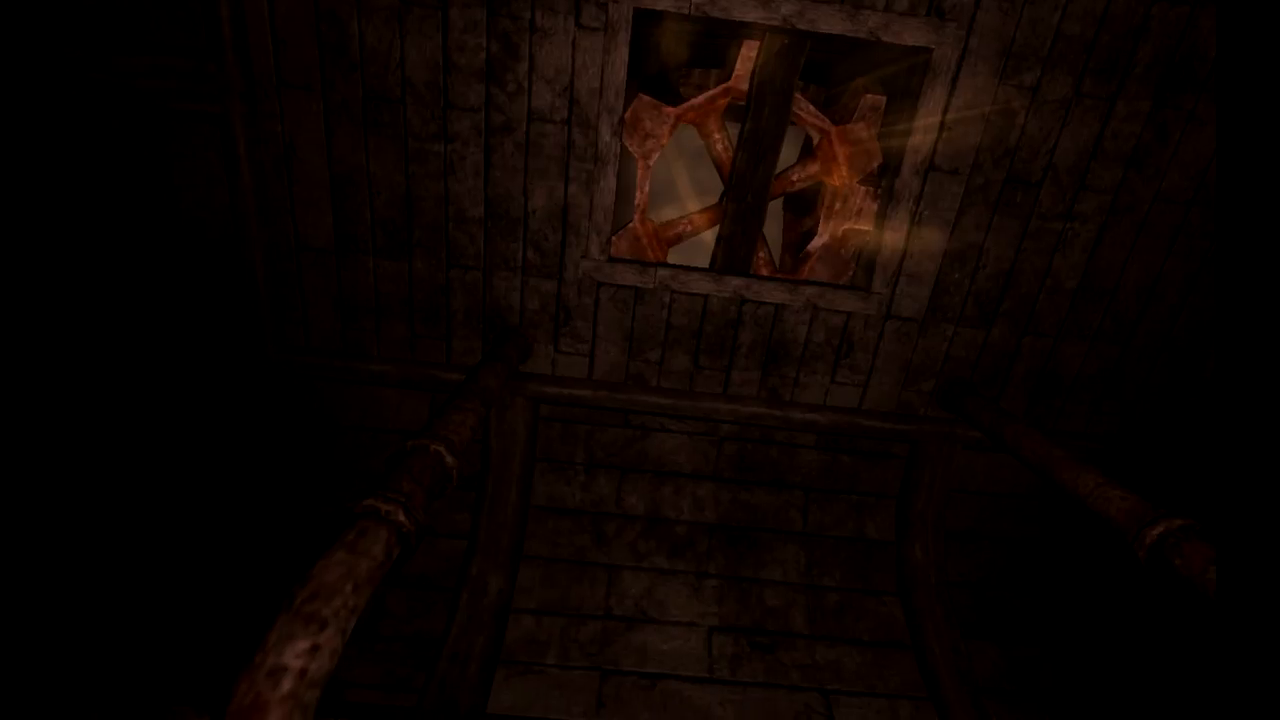
mouse_move(640, 360)
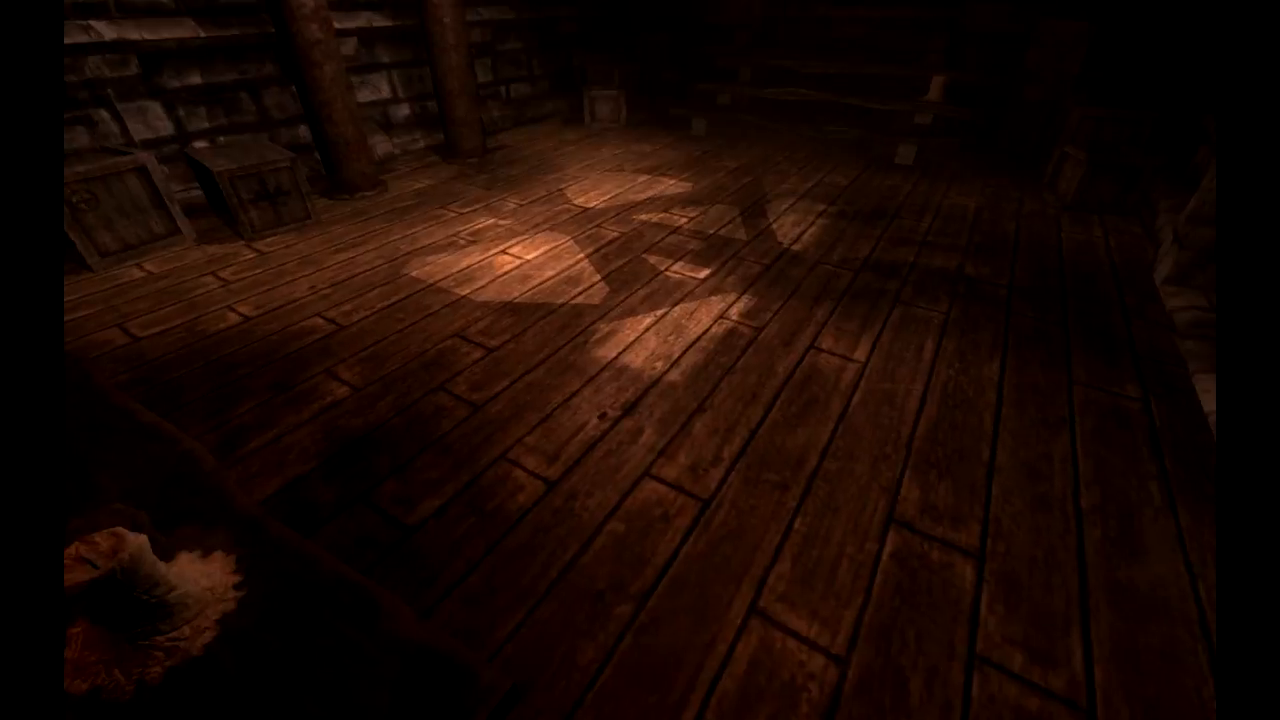
mouse_move(640, 360)
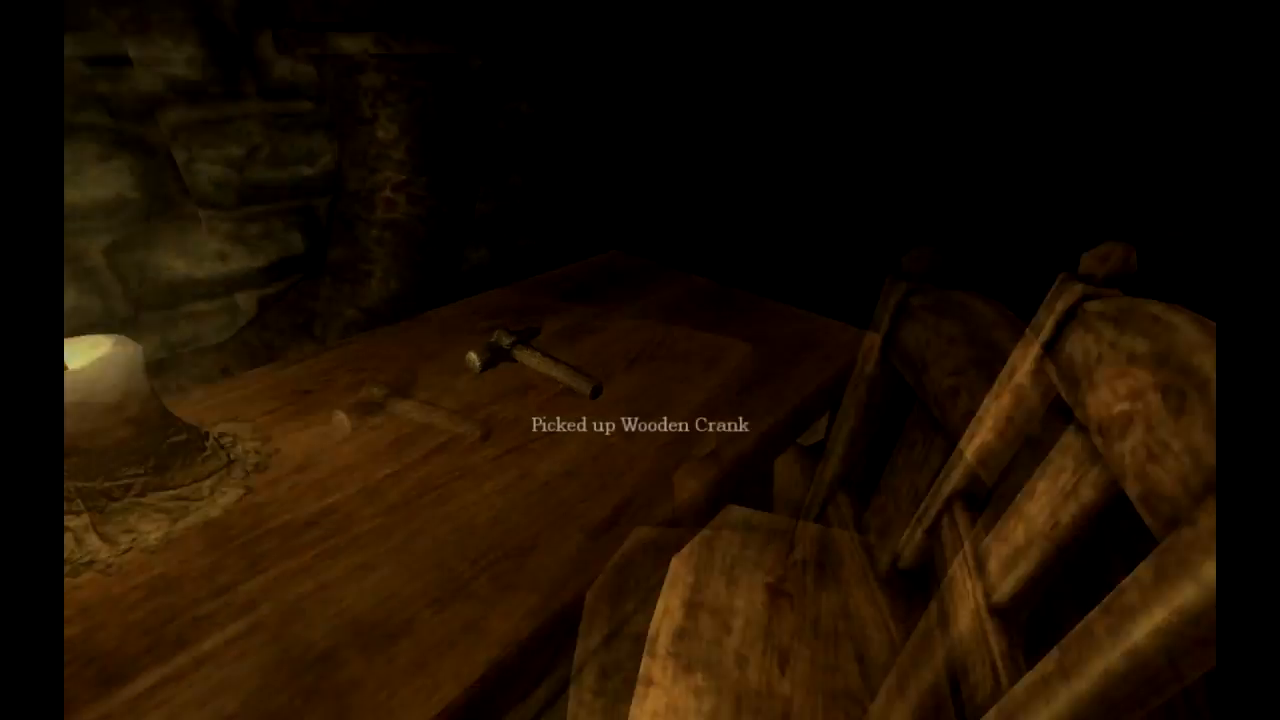
mouse_move(640, 360)
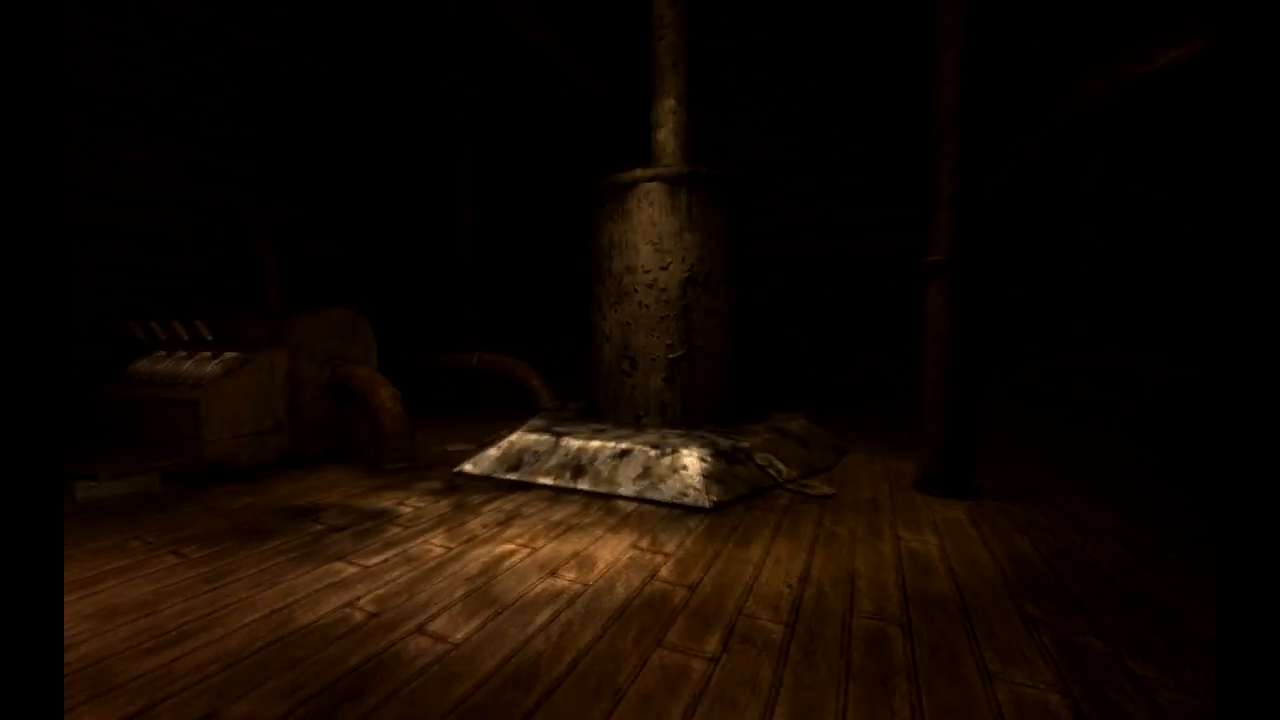
mouse_move(640, 360)
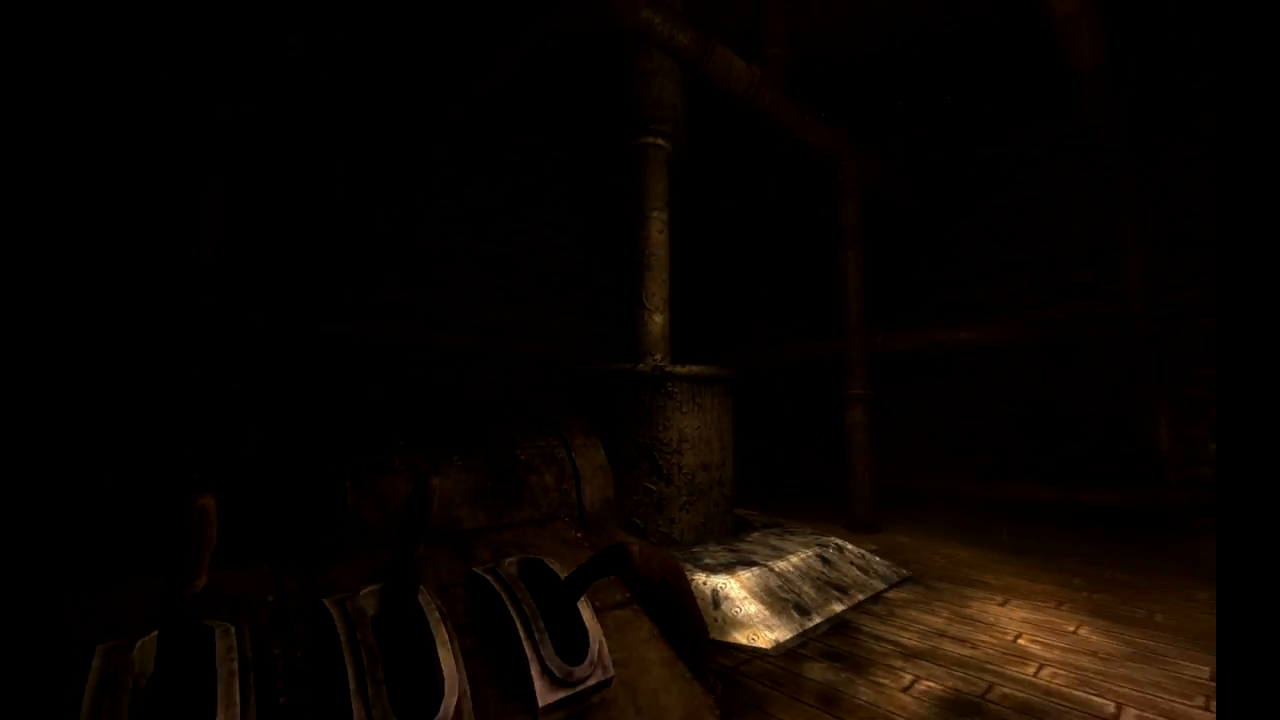
mouse_move(640, 360)
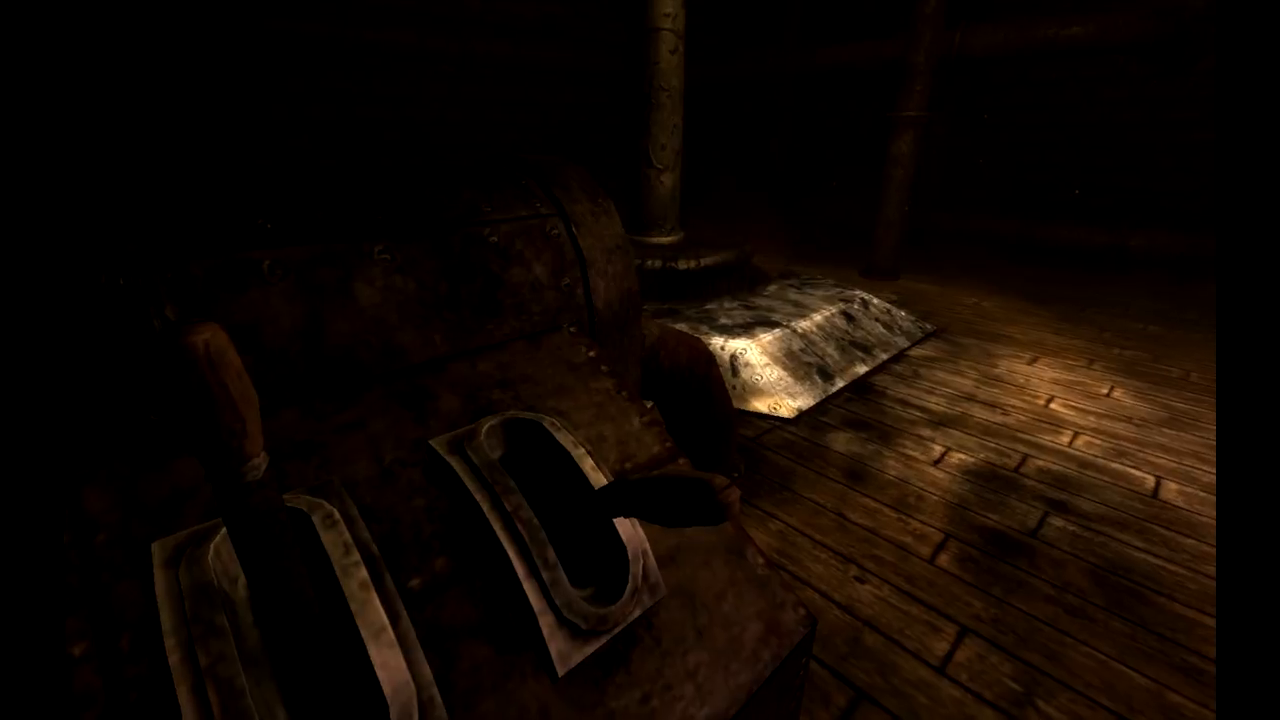
mouse_move(640, 360)
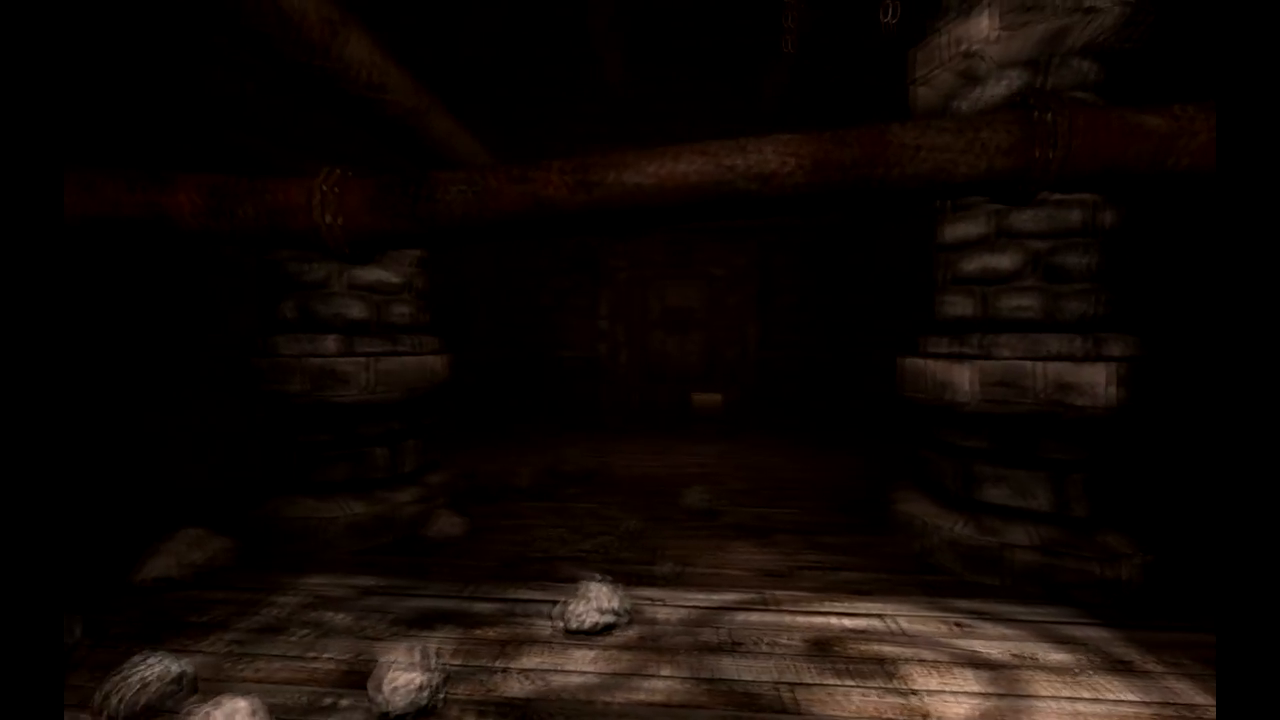
mouse_move(640, 360)
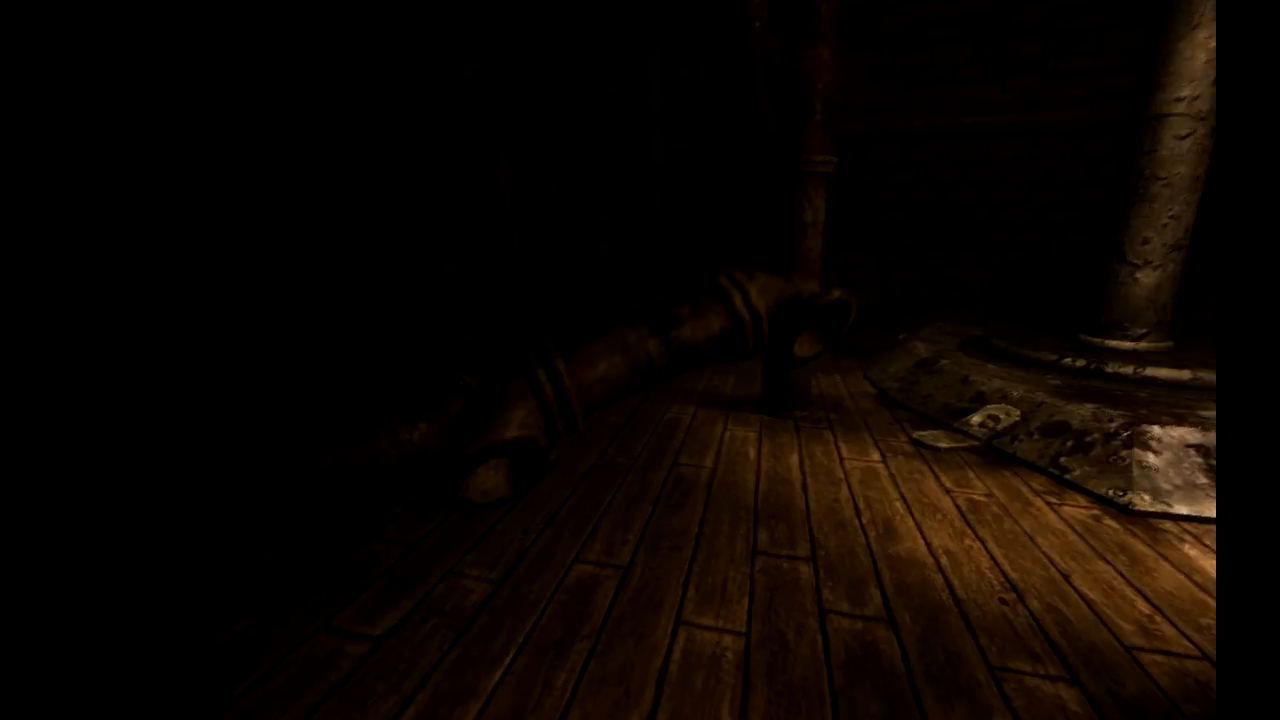
mouse_move(640, 360)
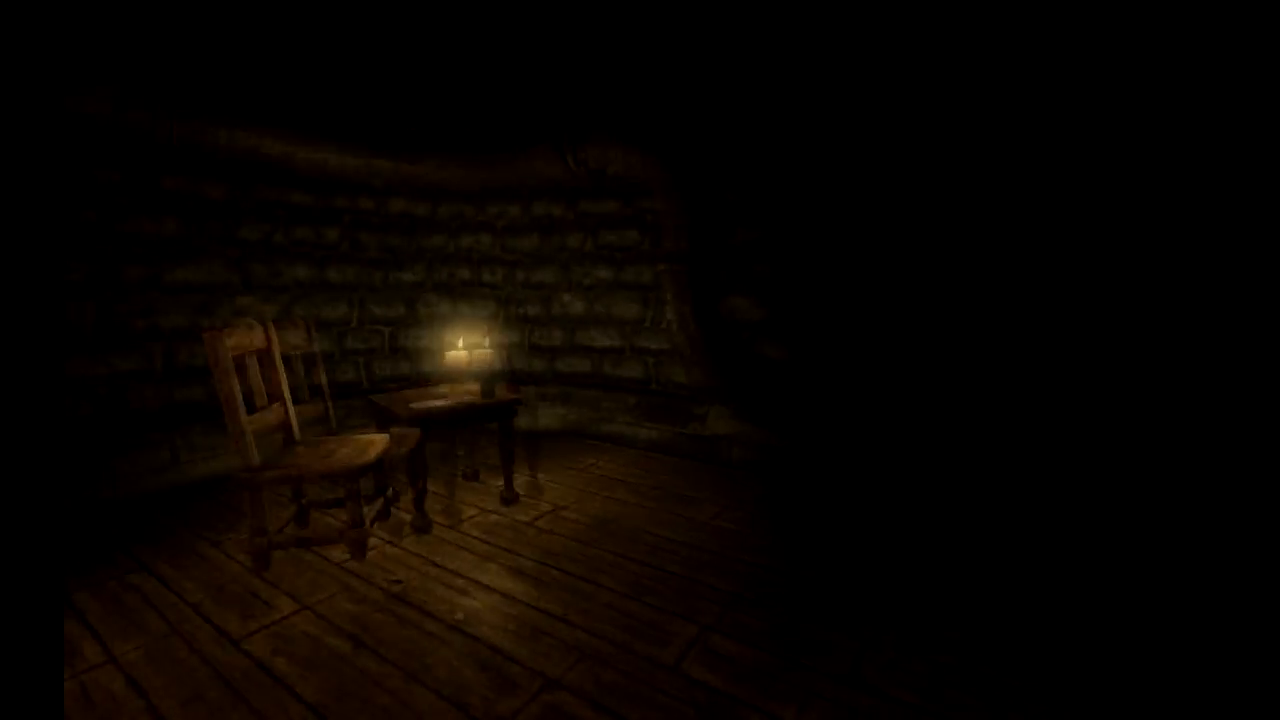
mouse_move(640, 360)
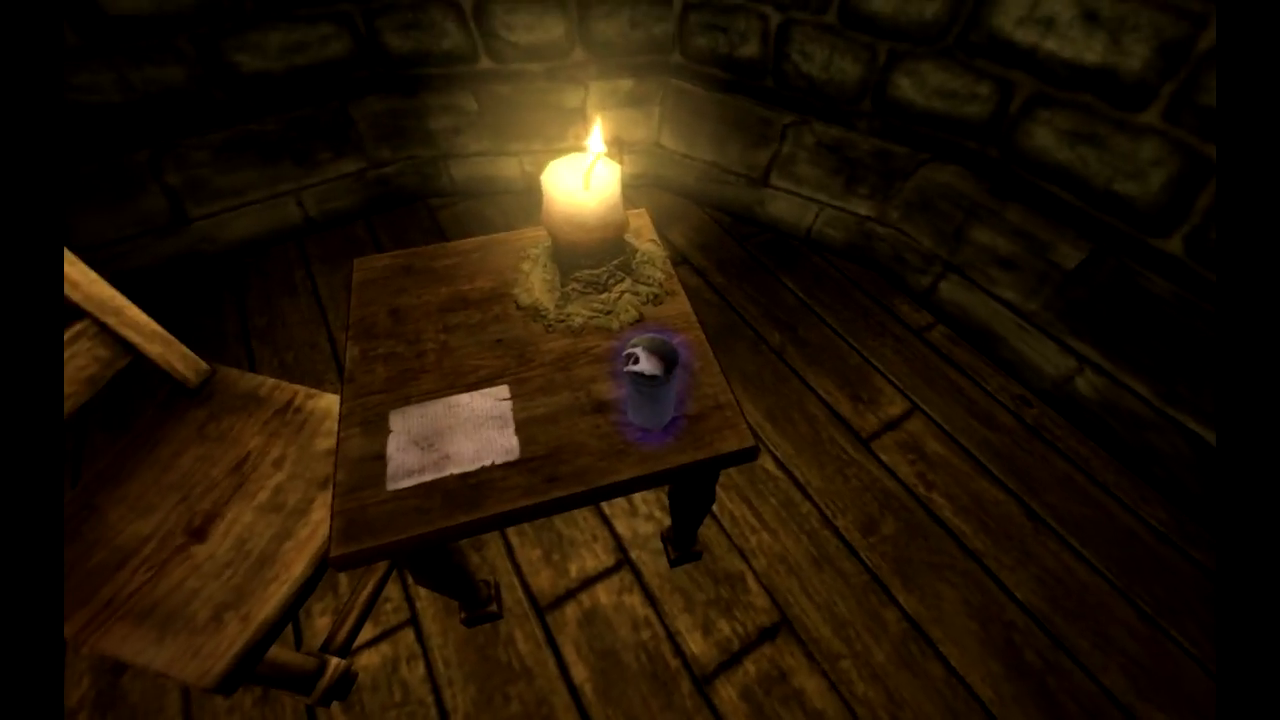
click(644, 390)
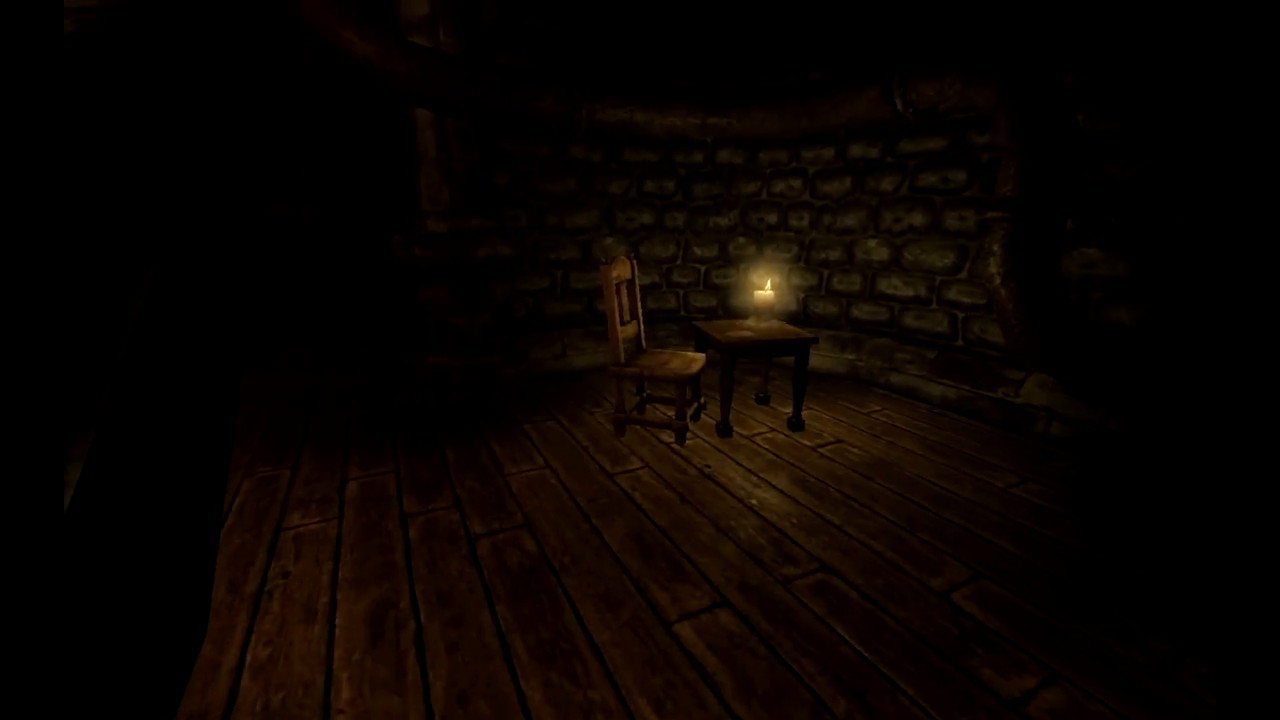
click(760, 350)
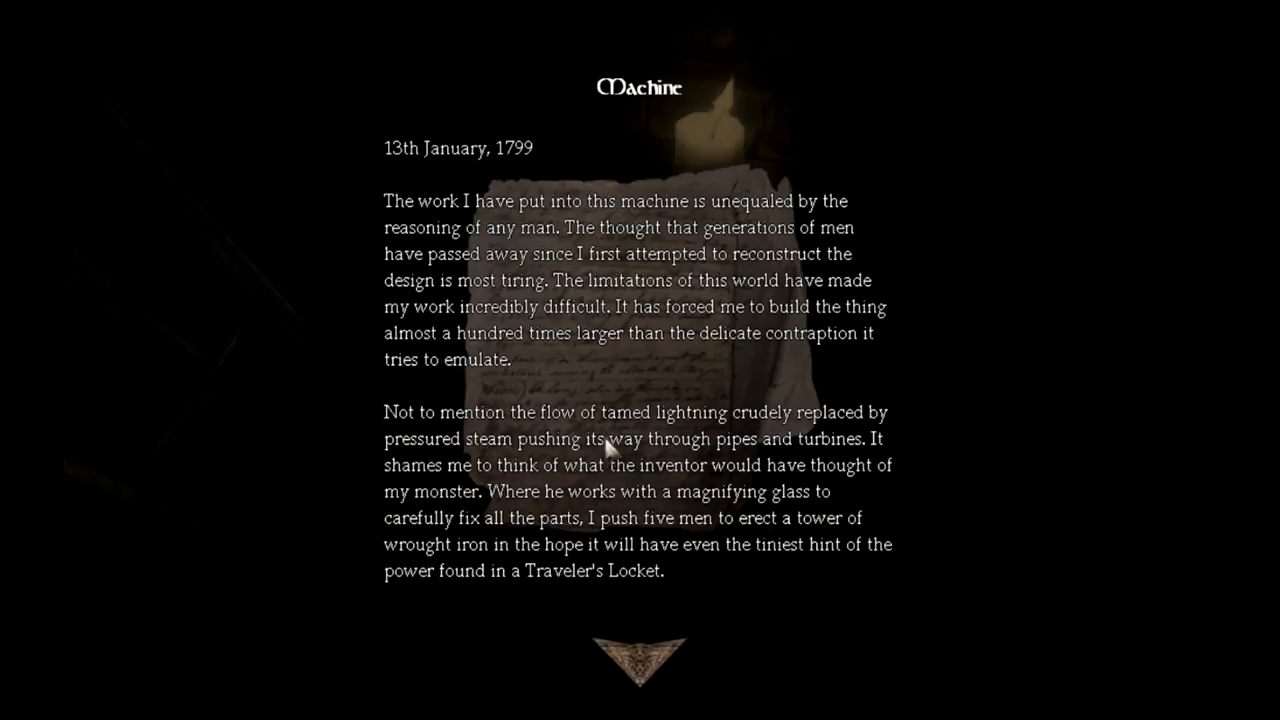
mouse_move(588, 344)
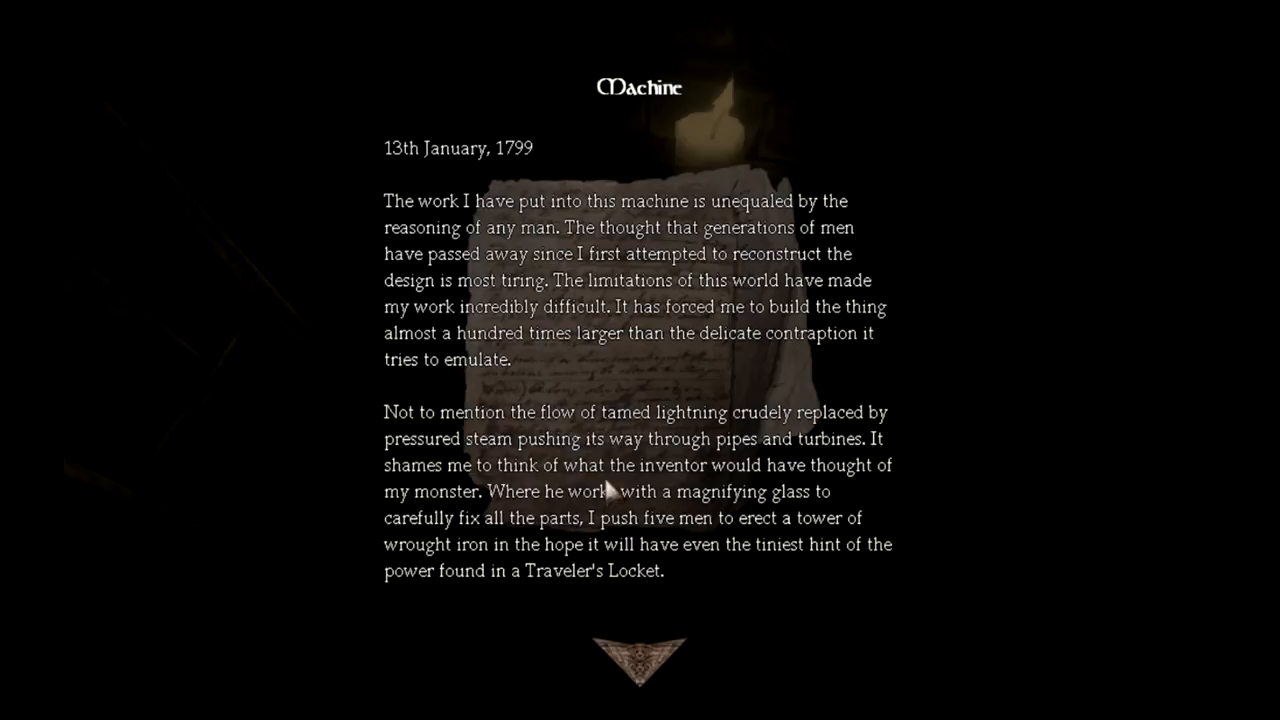
mouse_move(624, 524)
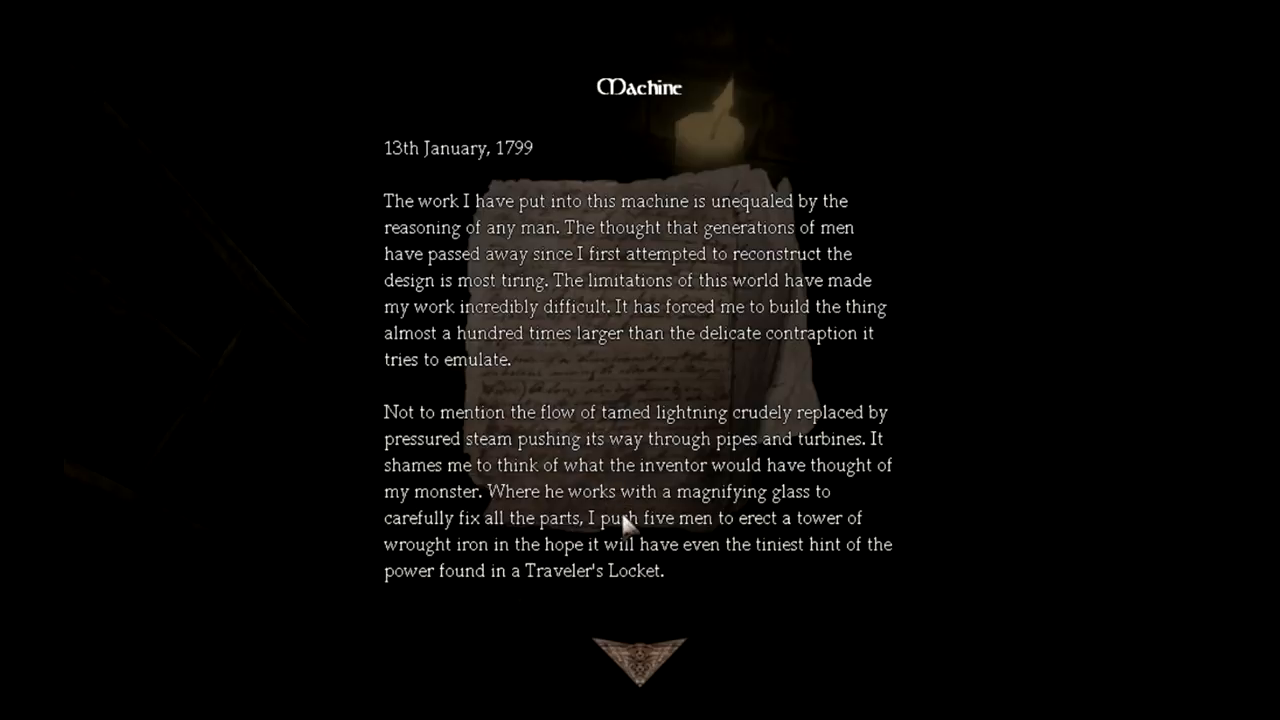
mouse_move(632, 664)
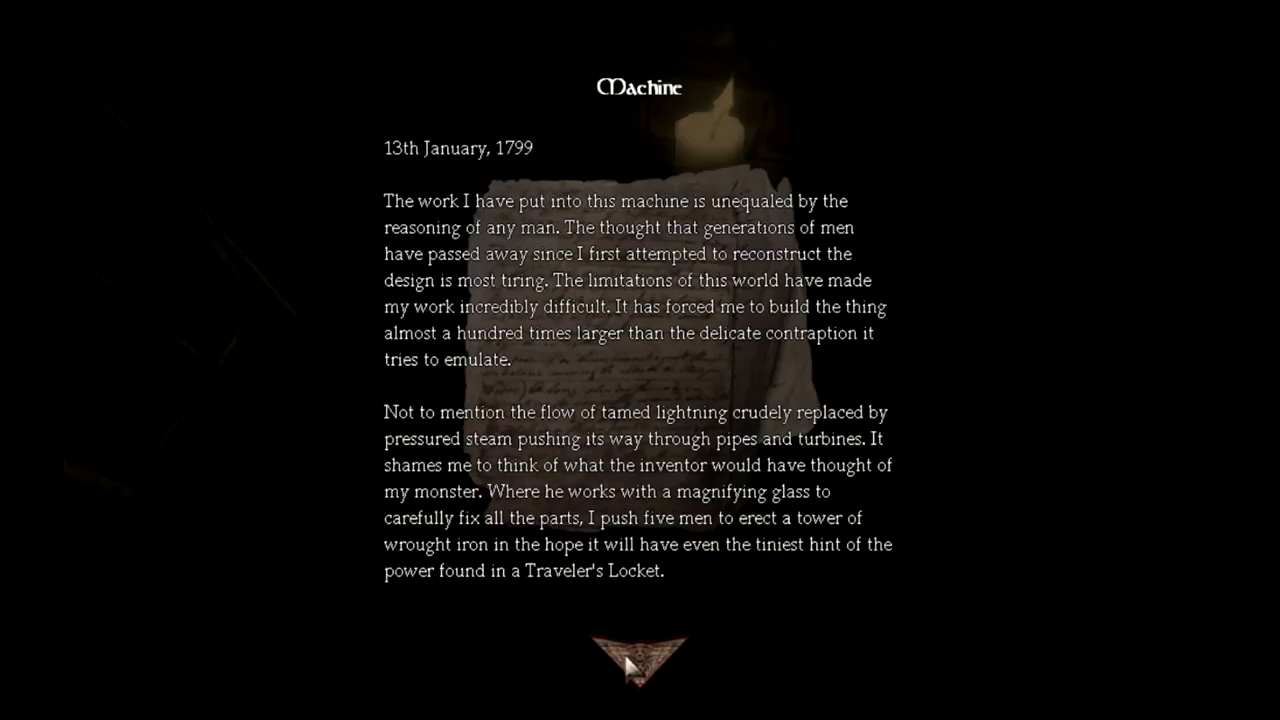
click(640, 660)
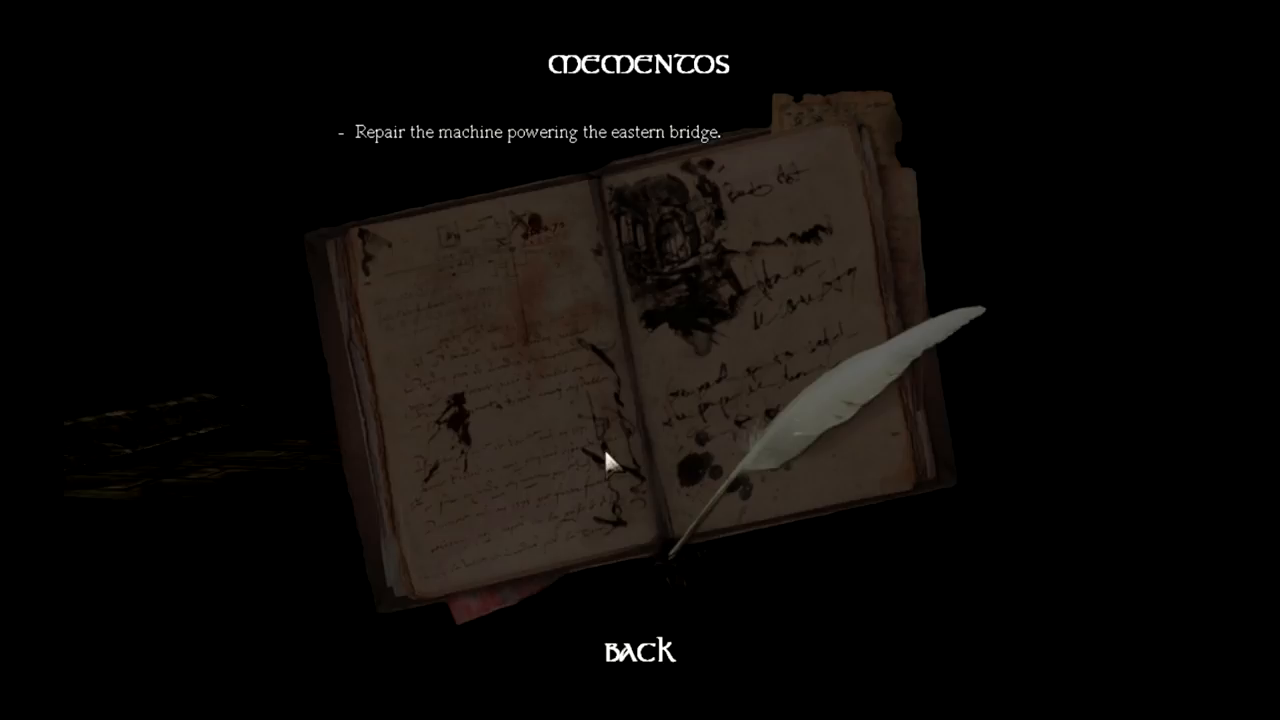
mouse_move(650, 652)
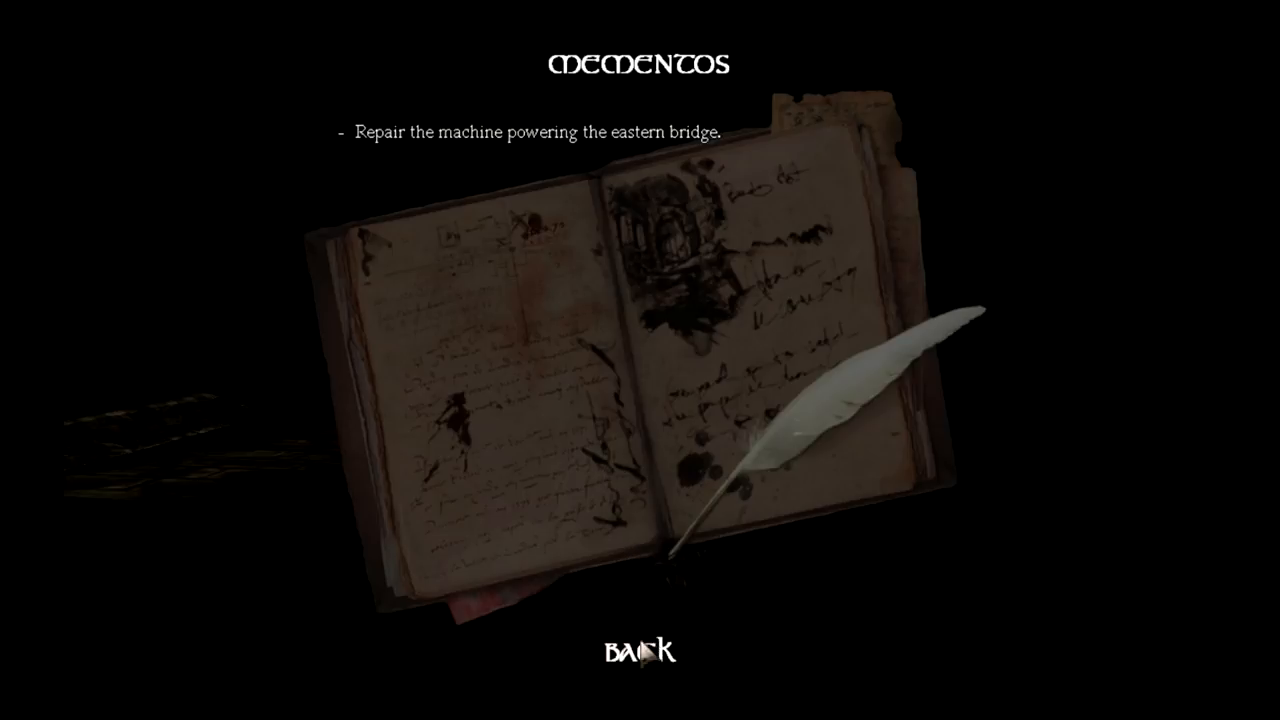
click(636, 650)
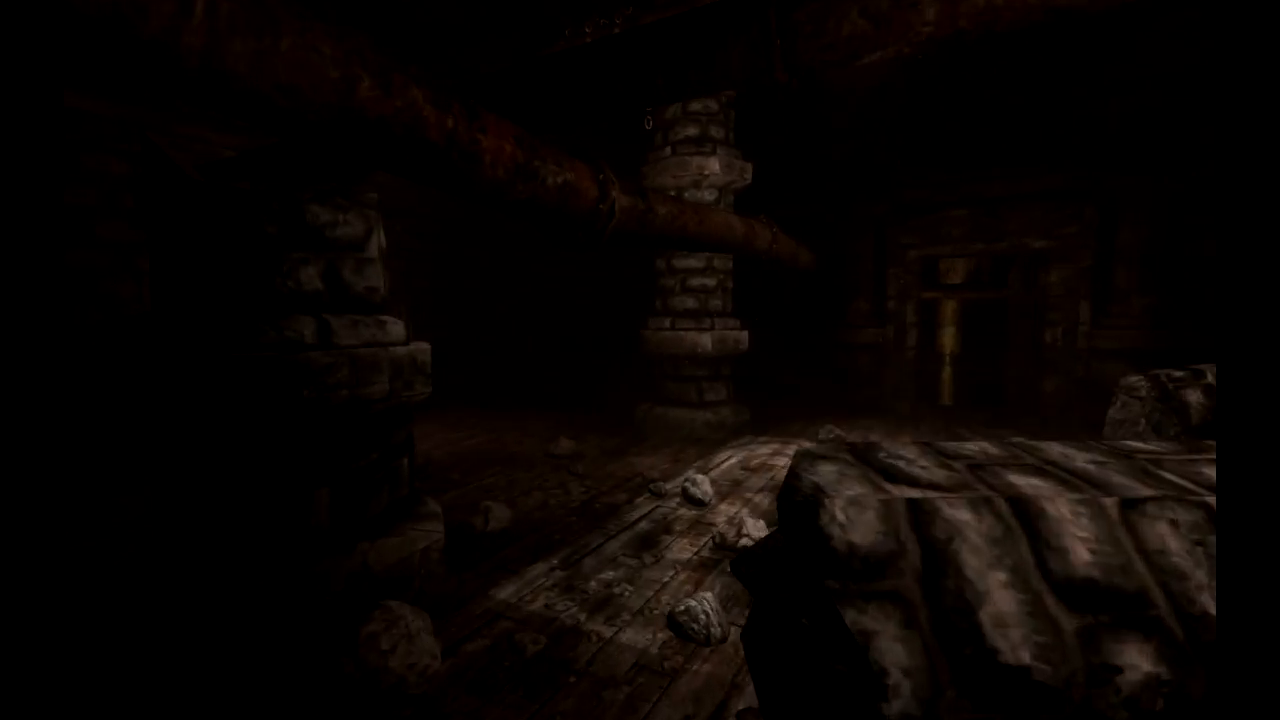
mouse_move(640, 360)
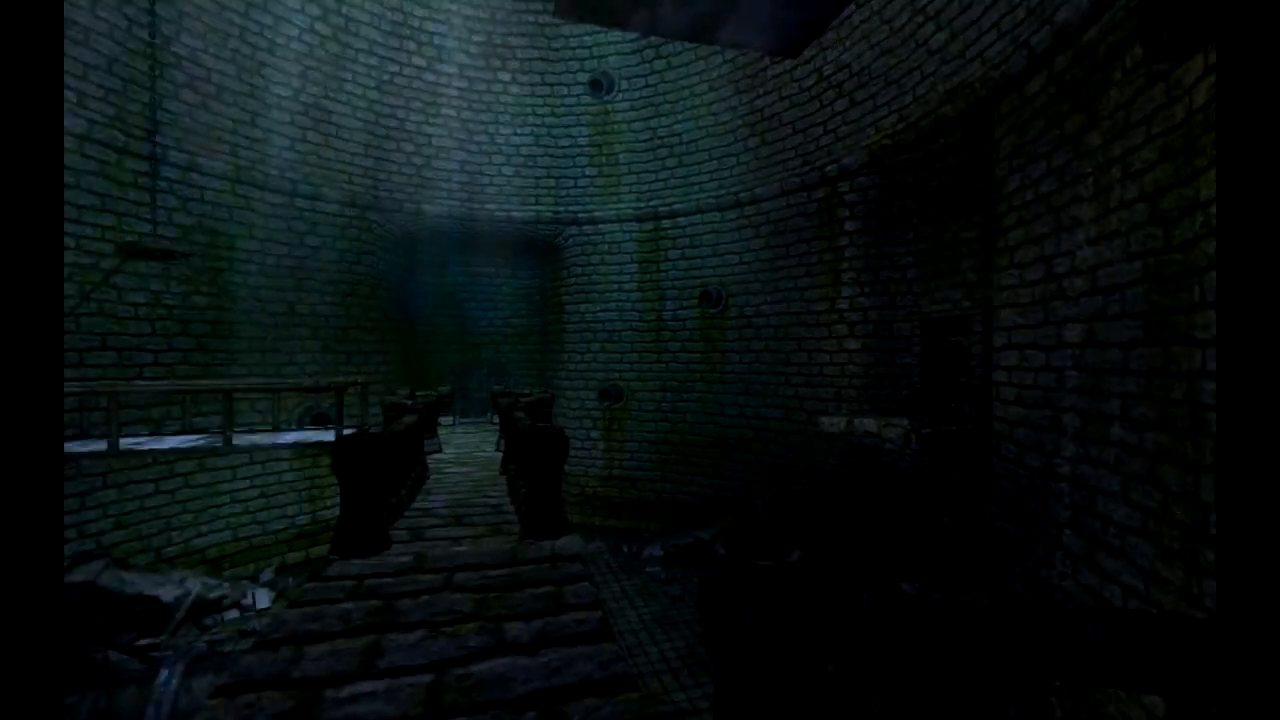
mouse_move(640, 360)
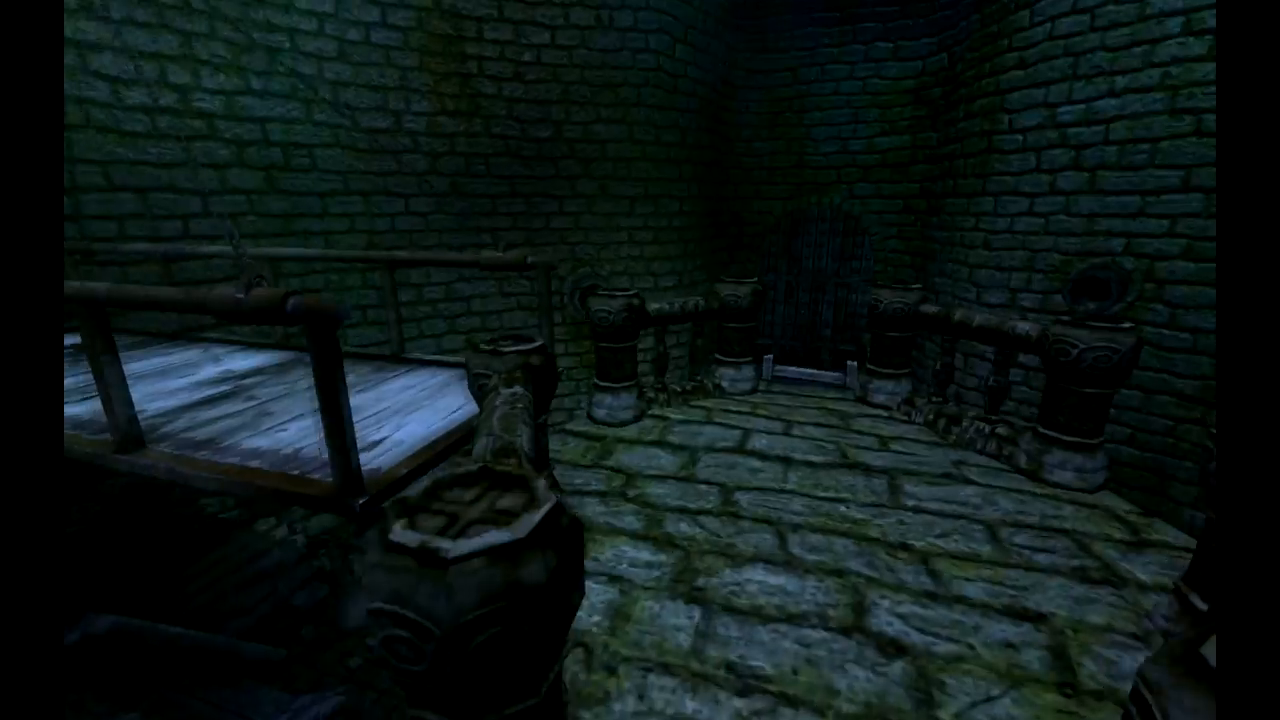
mouse_move(640, 360)
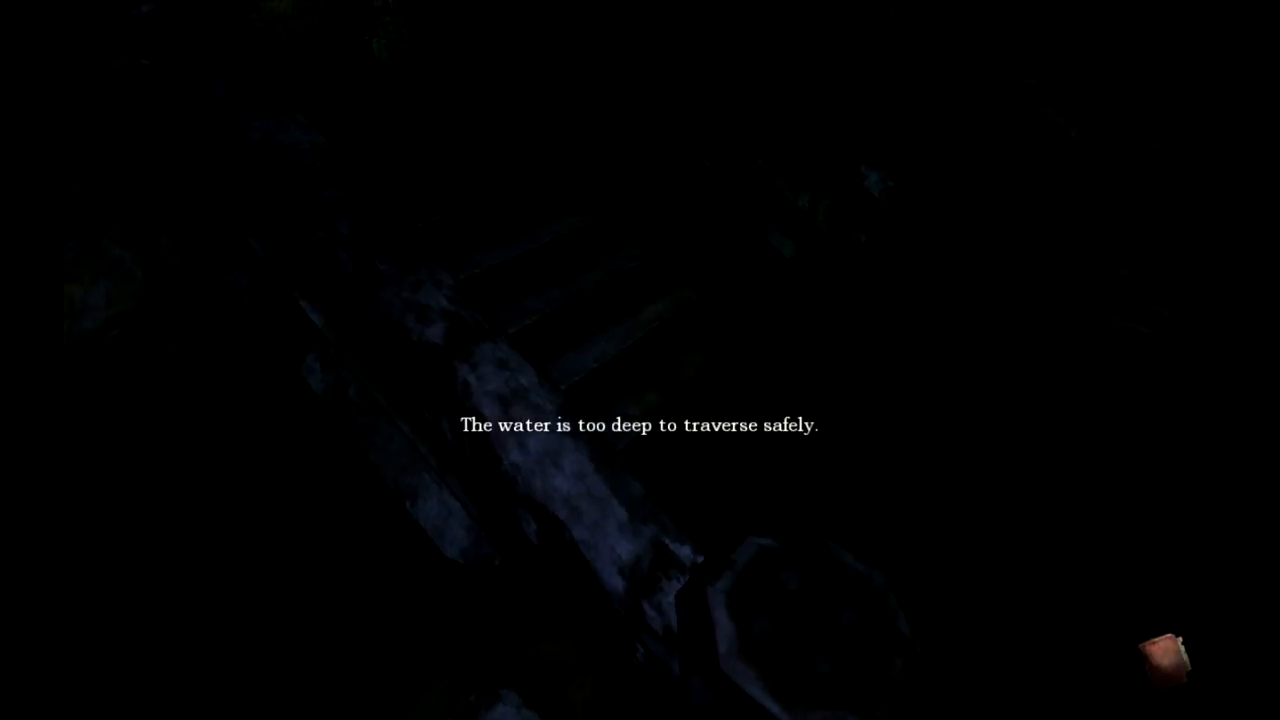
mouse_move(640, 360)
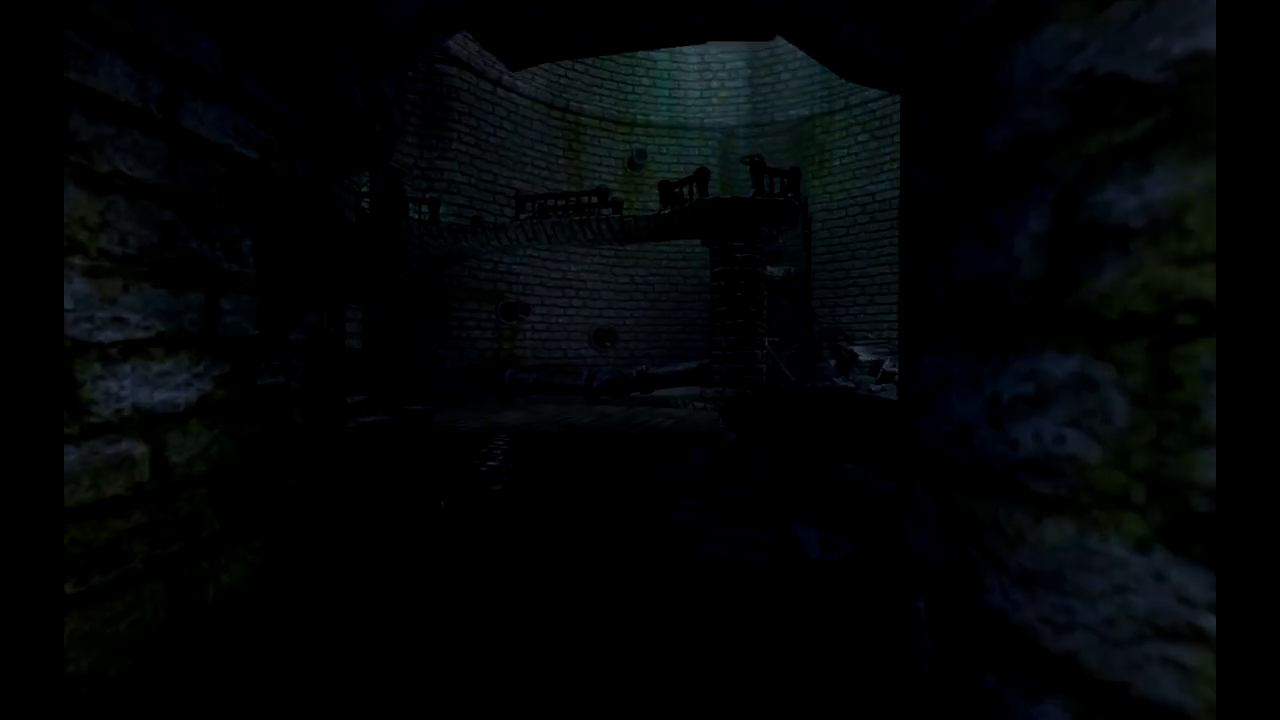
mouse_move(640, 360)
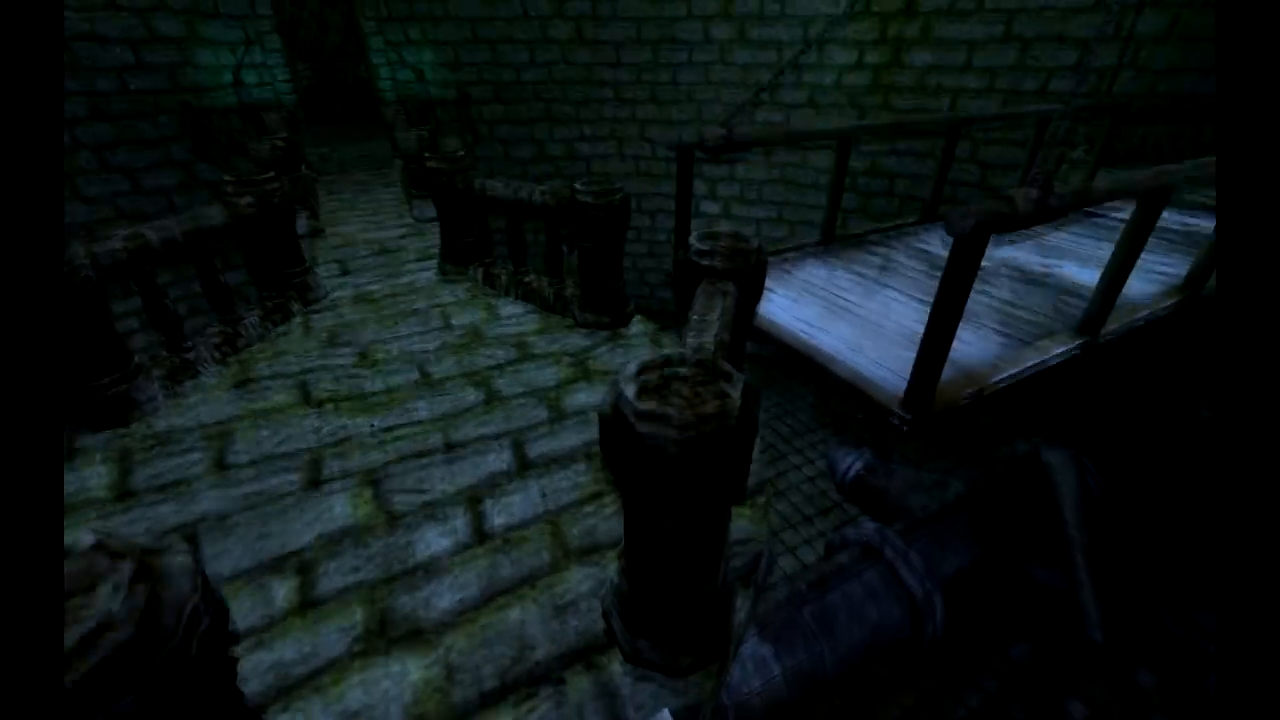
mouse_move(640, 360)
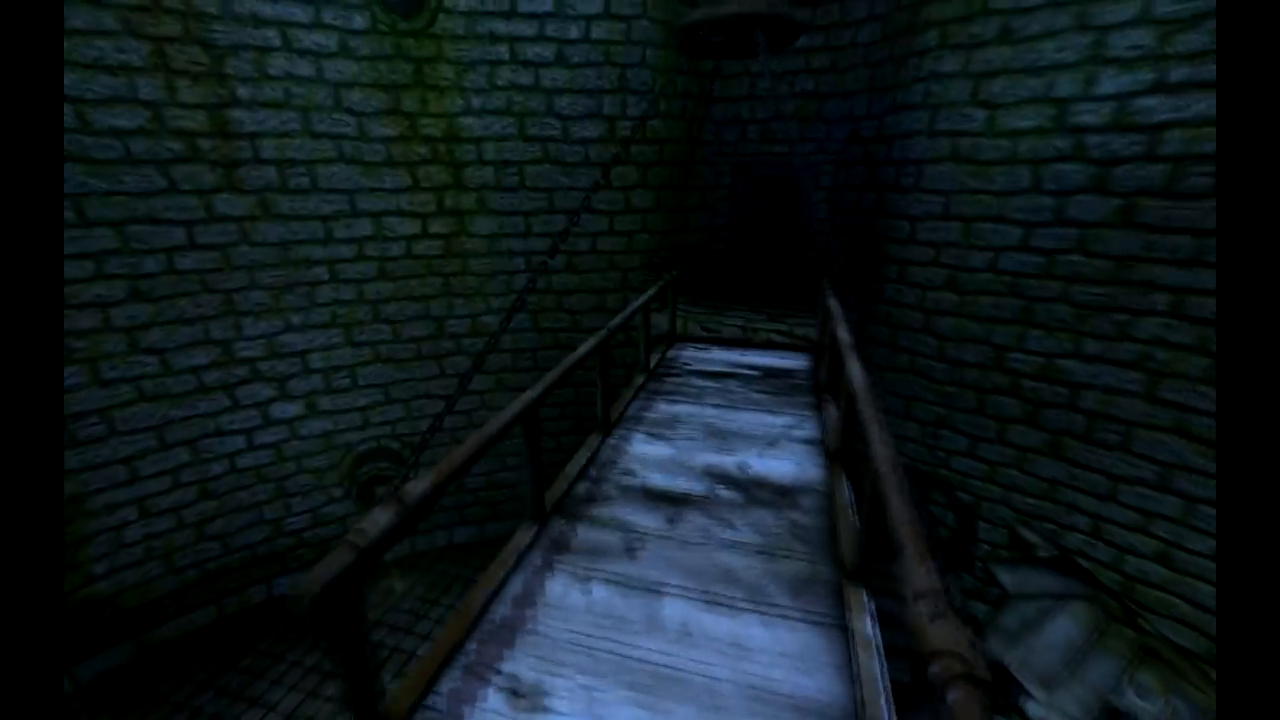
mouse_move(640, 360)
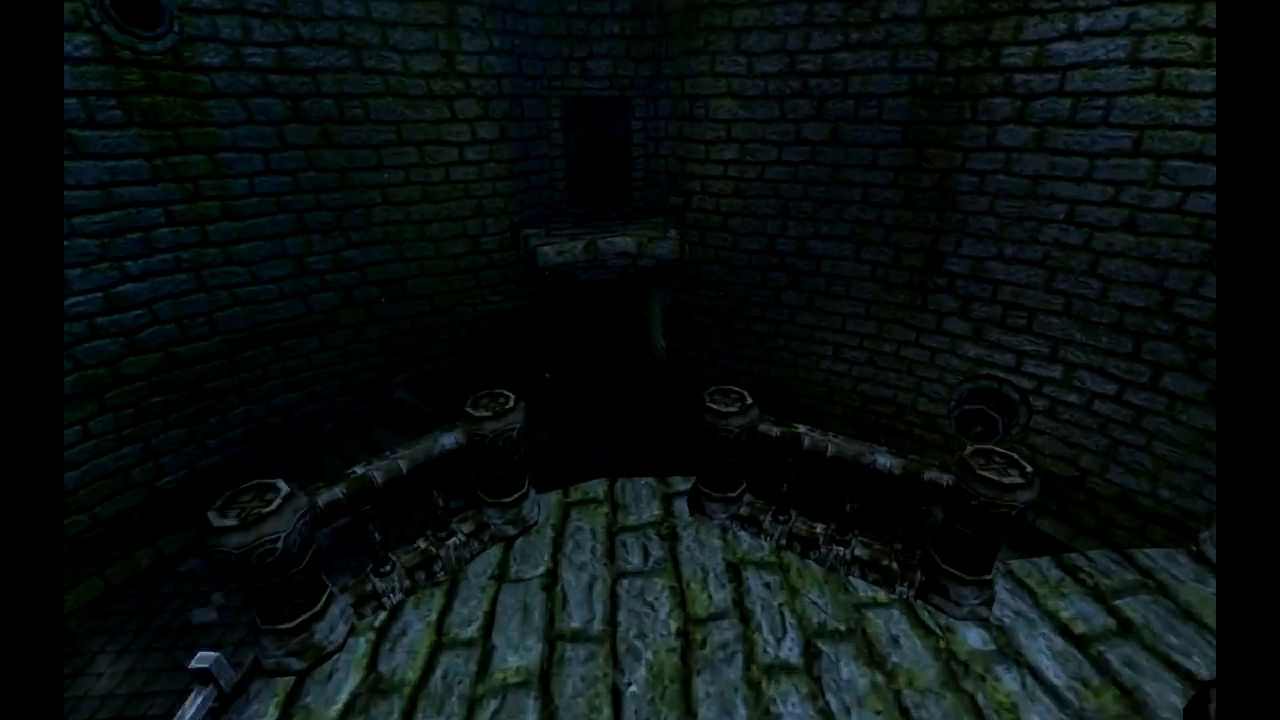
mouse_move(640, 360)
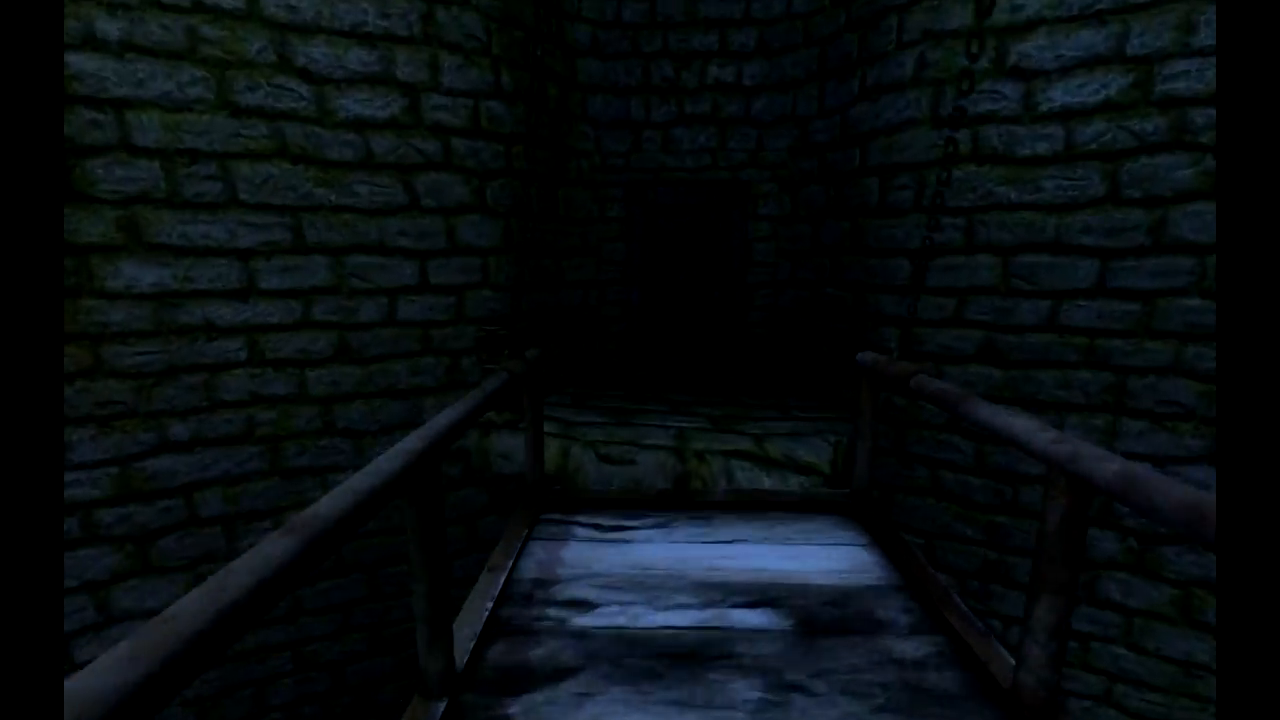
mouse_move(640, 360)
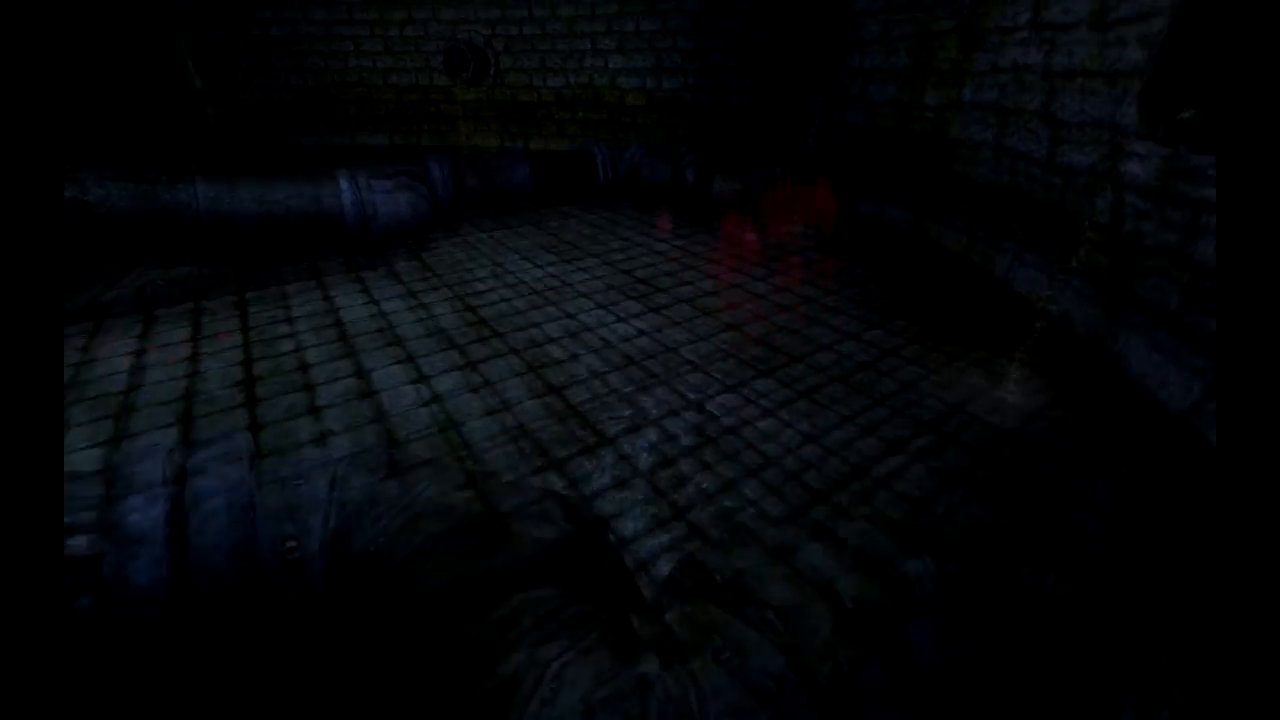
key(Tab)
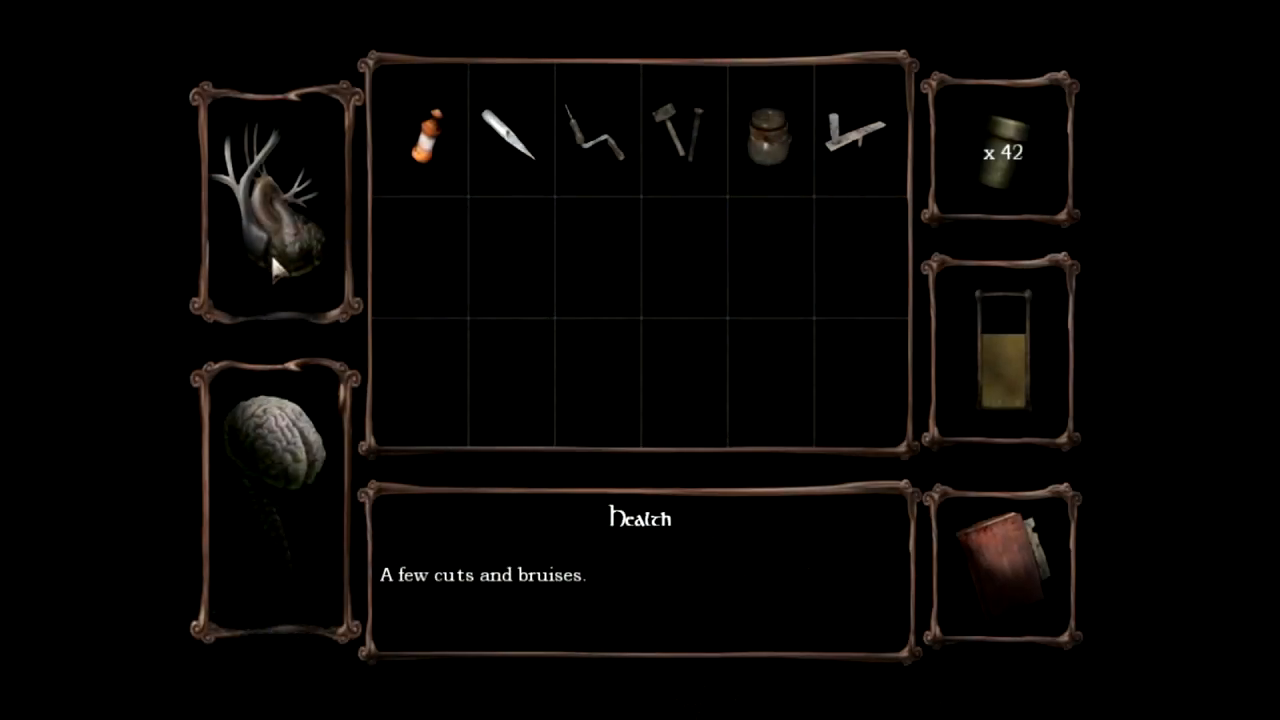